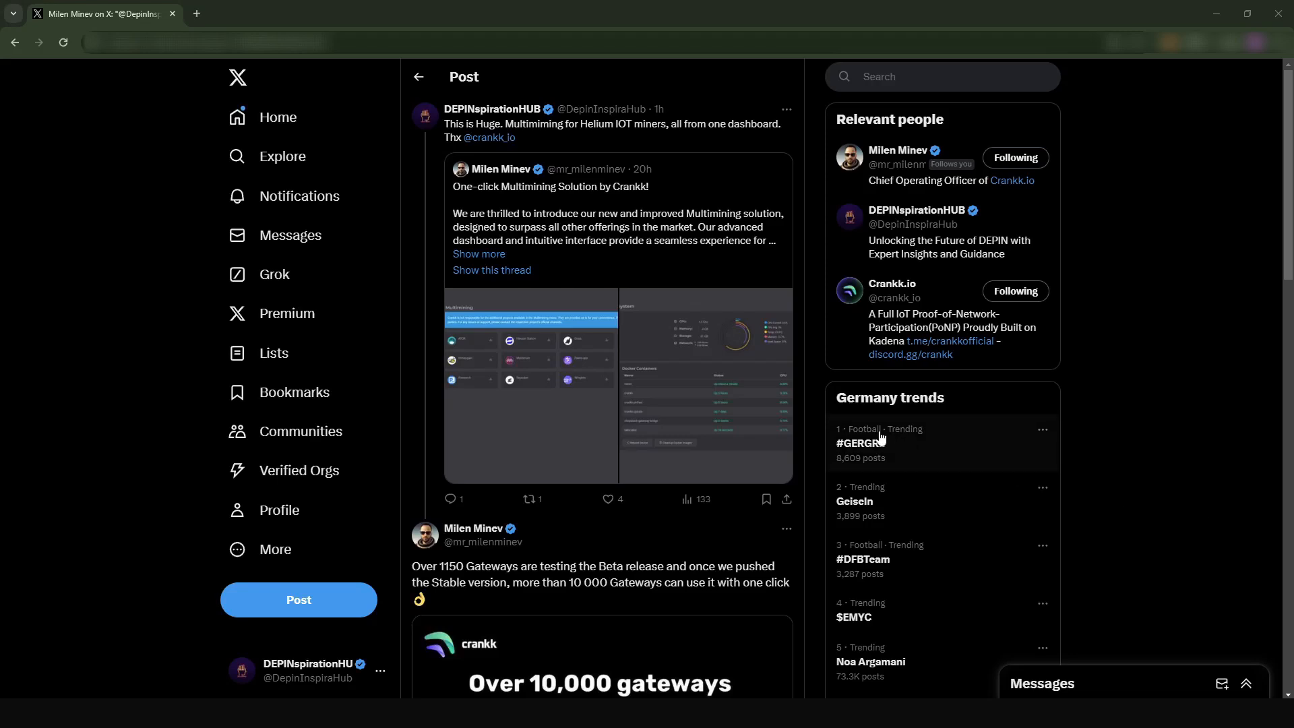
mouse_move(881, 435)
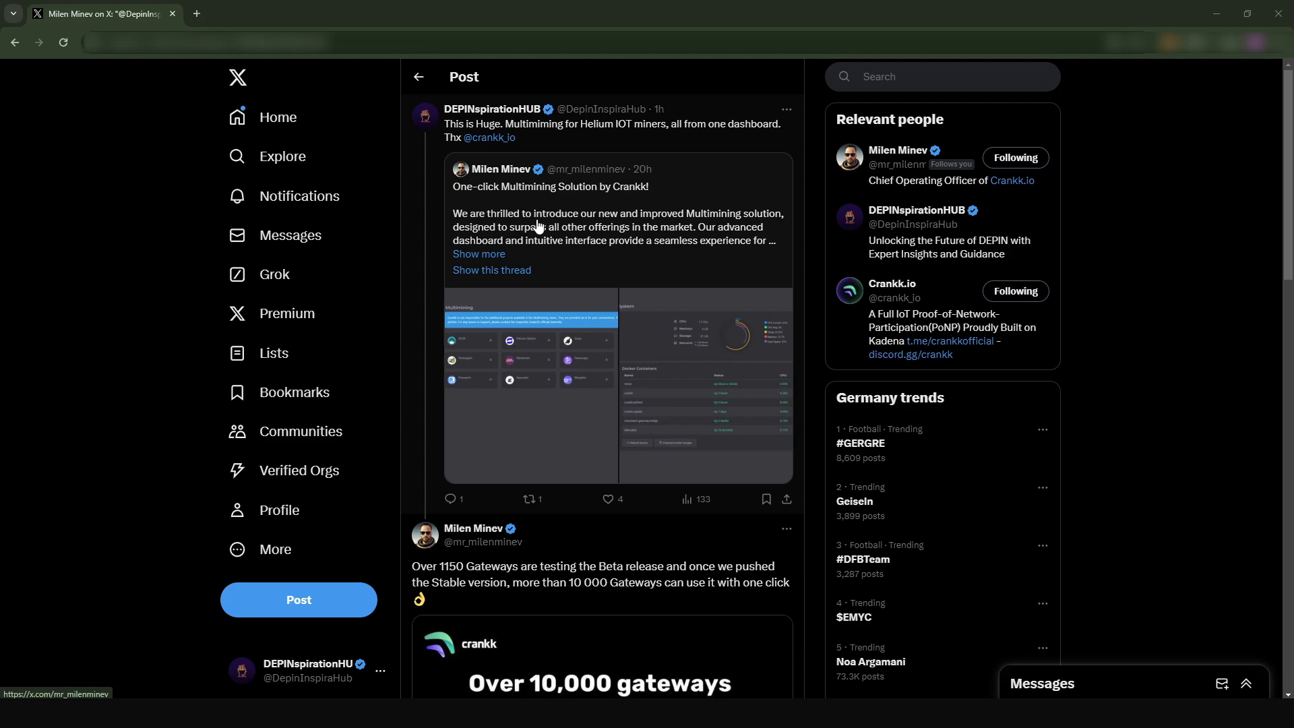
Open the full One-click Multimining announcement thread on X and read through it.
click(491, 269)
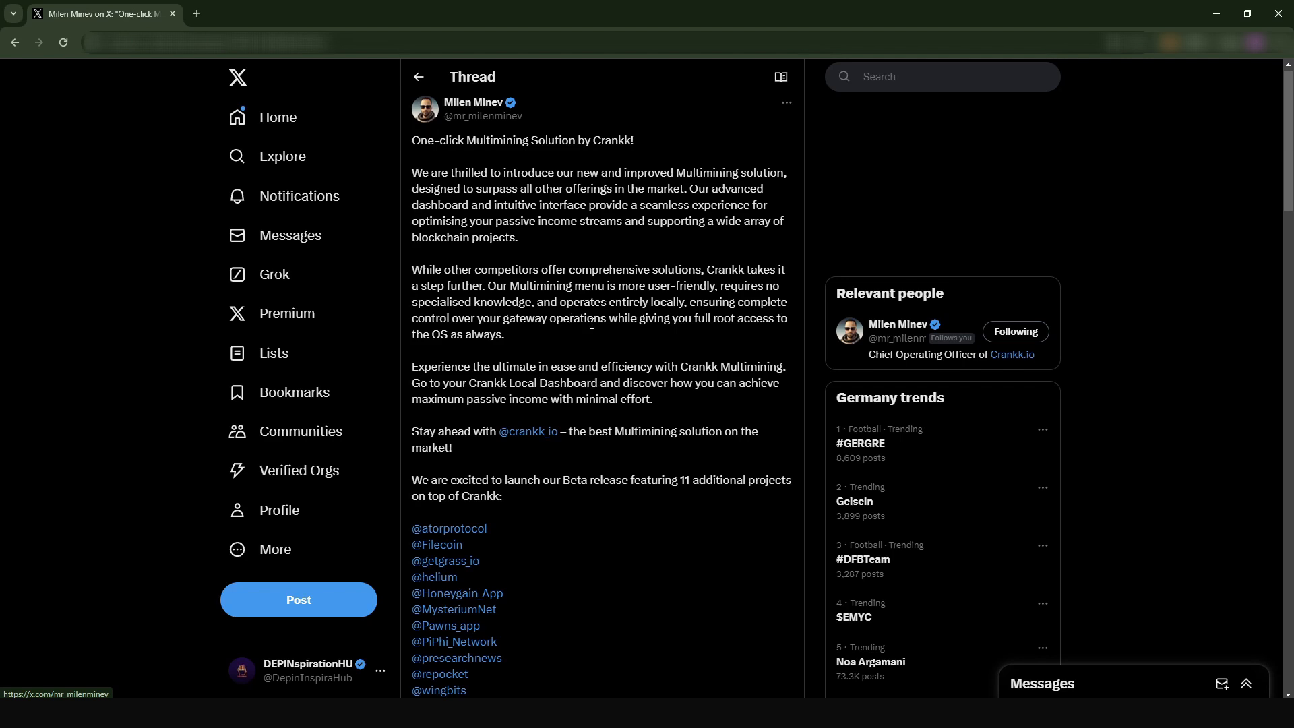
mouse_move(552, 339)
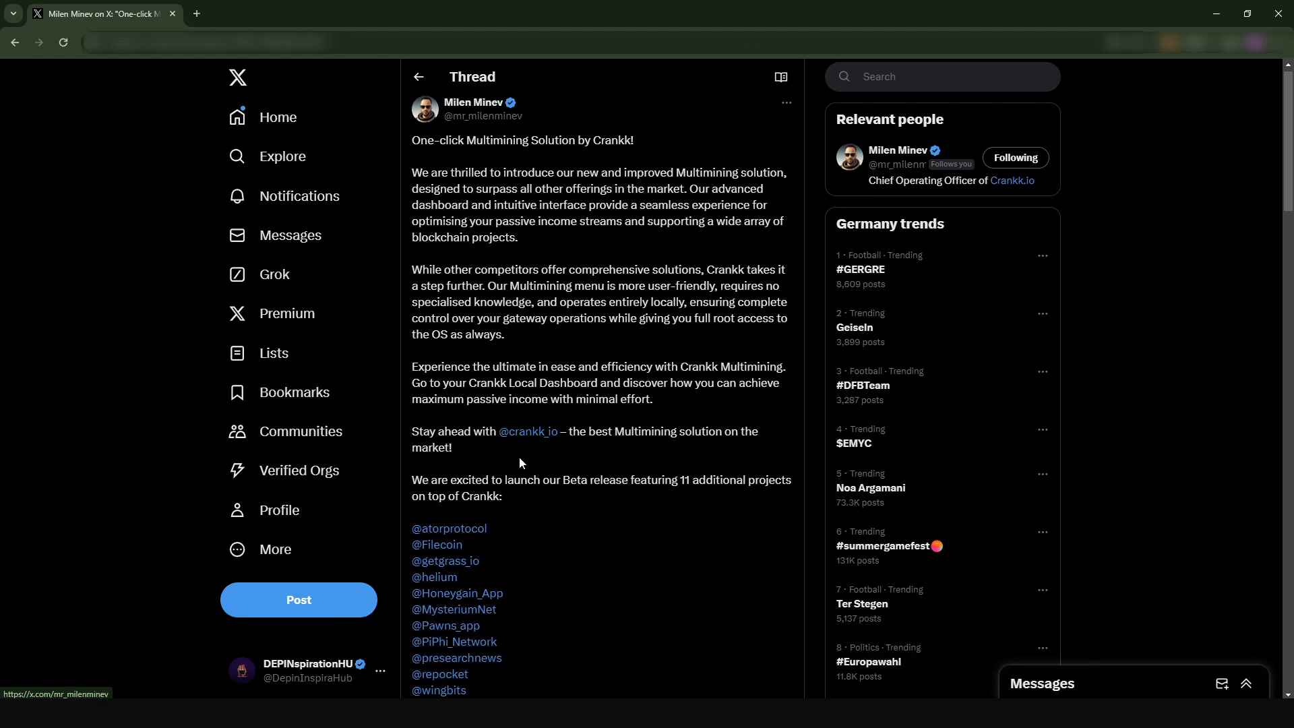
scroll(down, 3)
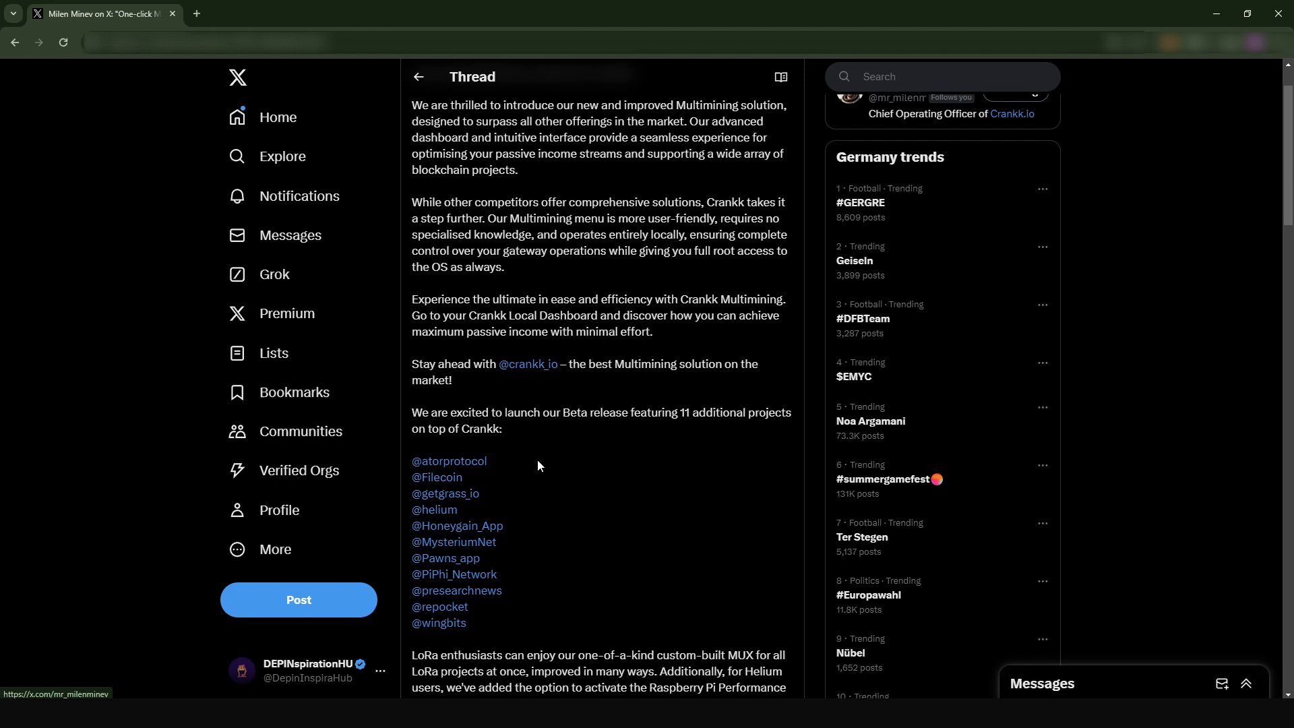
scroll(down, 3)
text(cra)
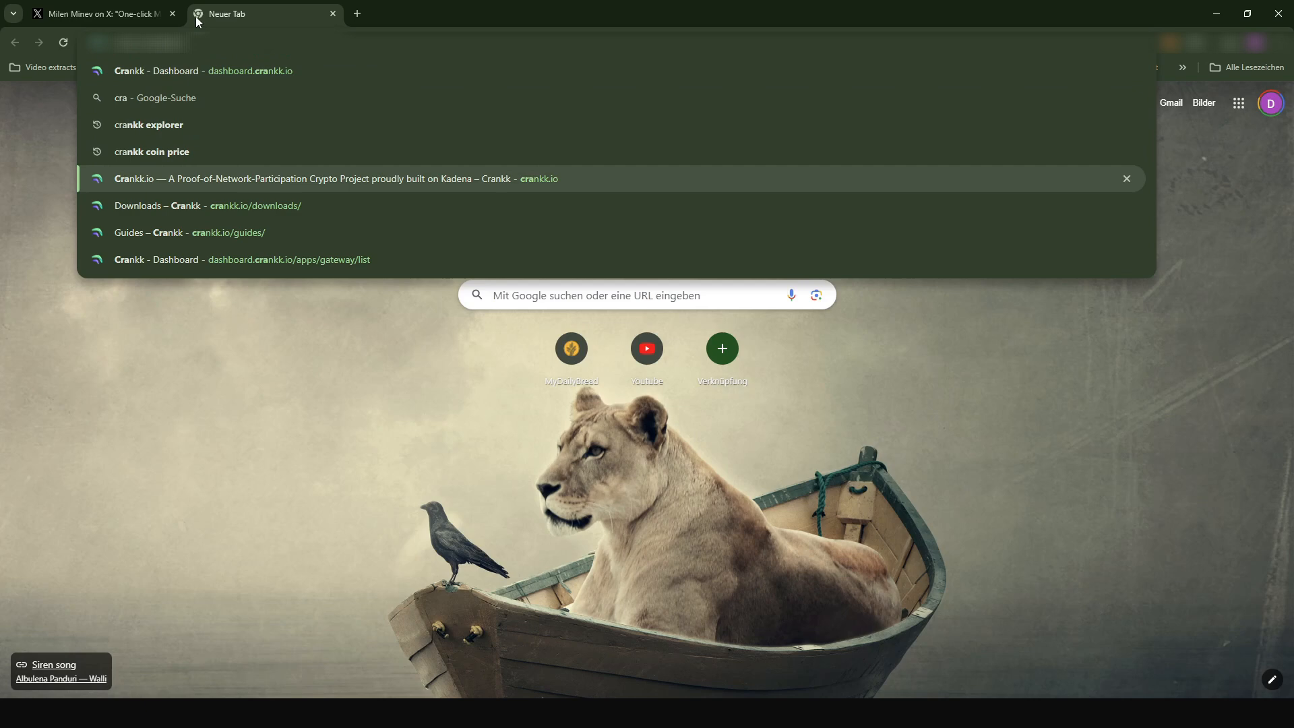
Open the Crankk Guides page and expand Onboarding Full Gateways to browse the gateway model guides.
click(190, 231)
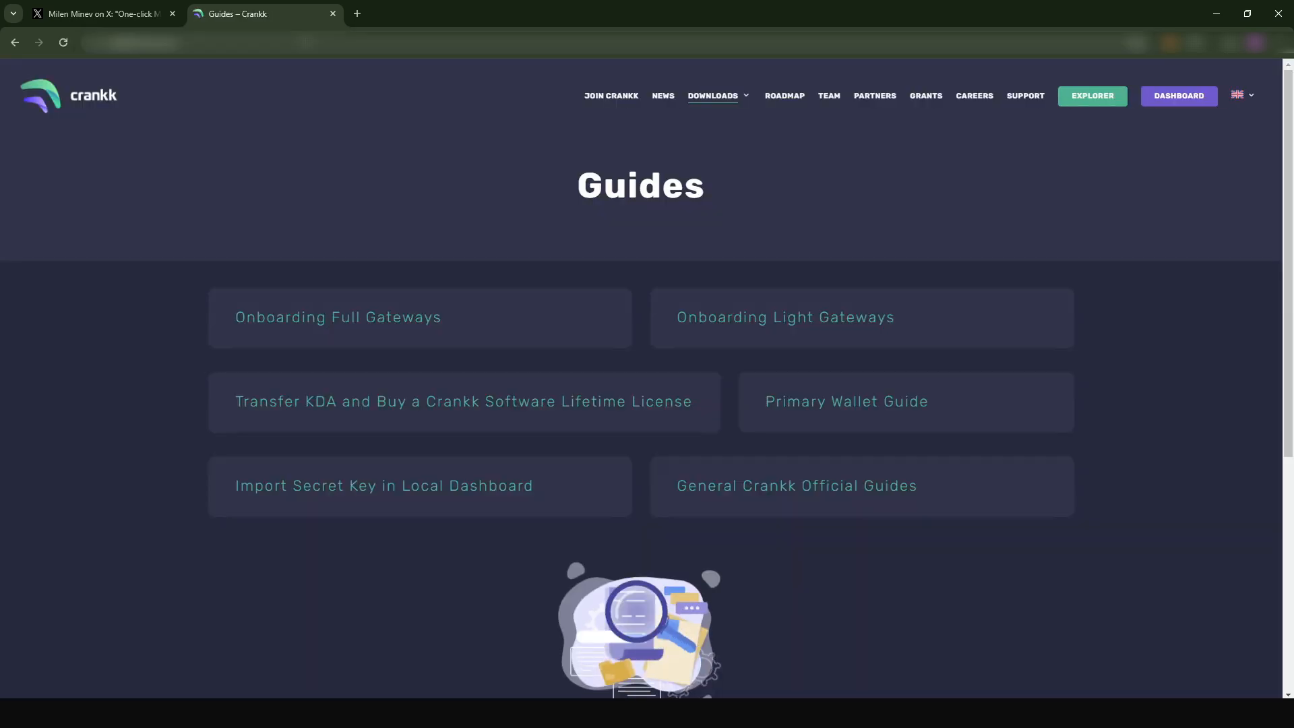
click(715, 95)
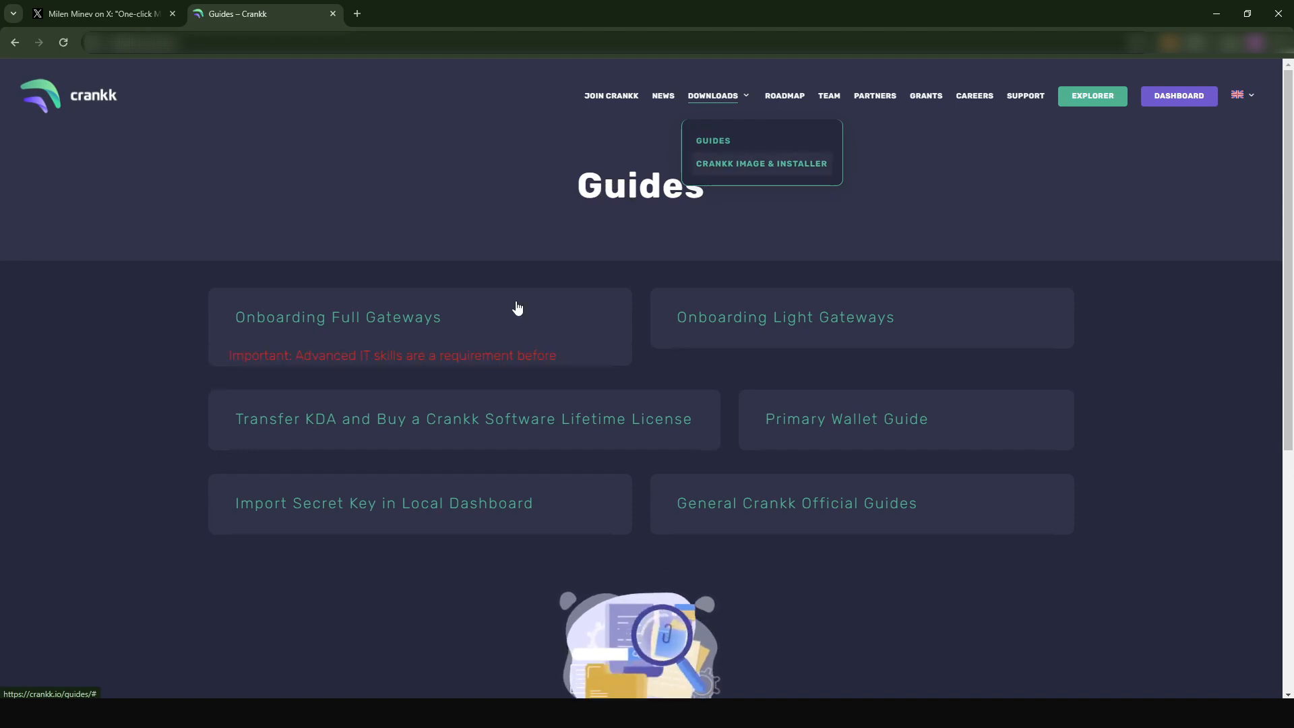
click(337, 317)
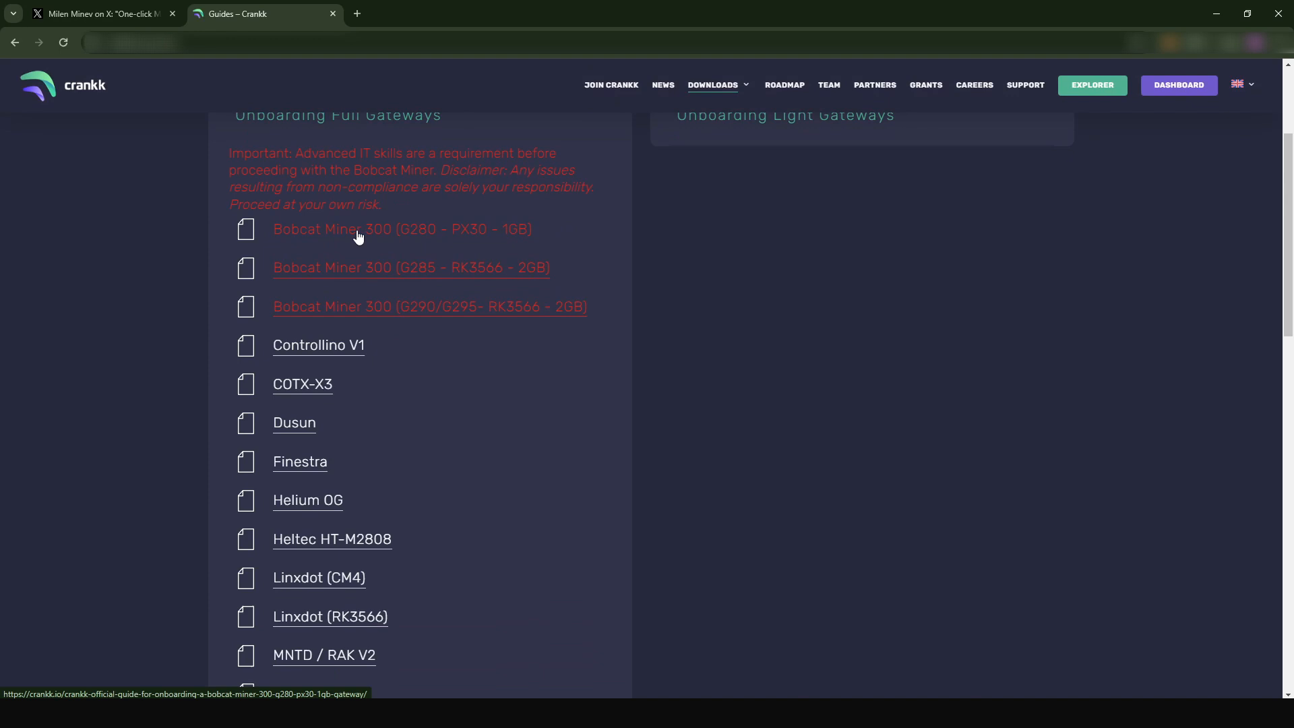
mouse_move(339, 348)
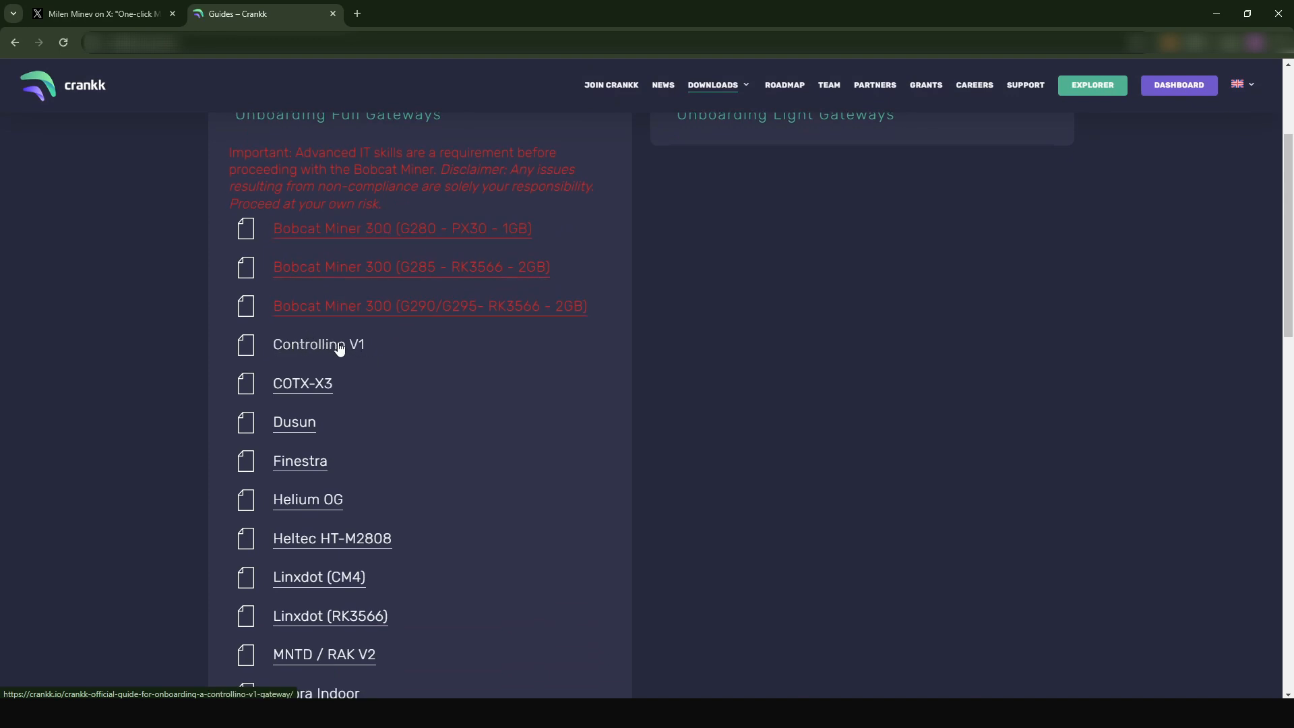
scroll(down, 3)
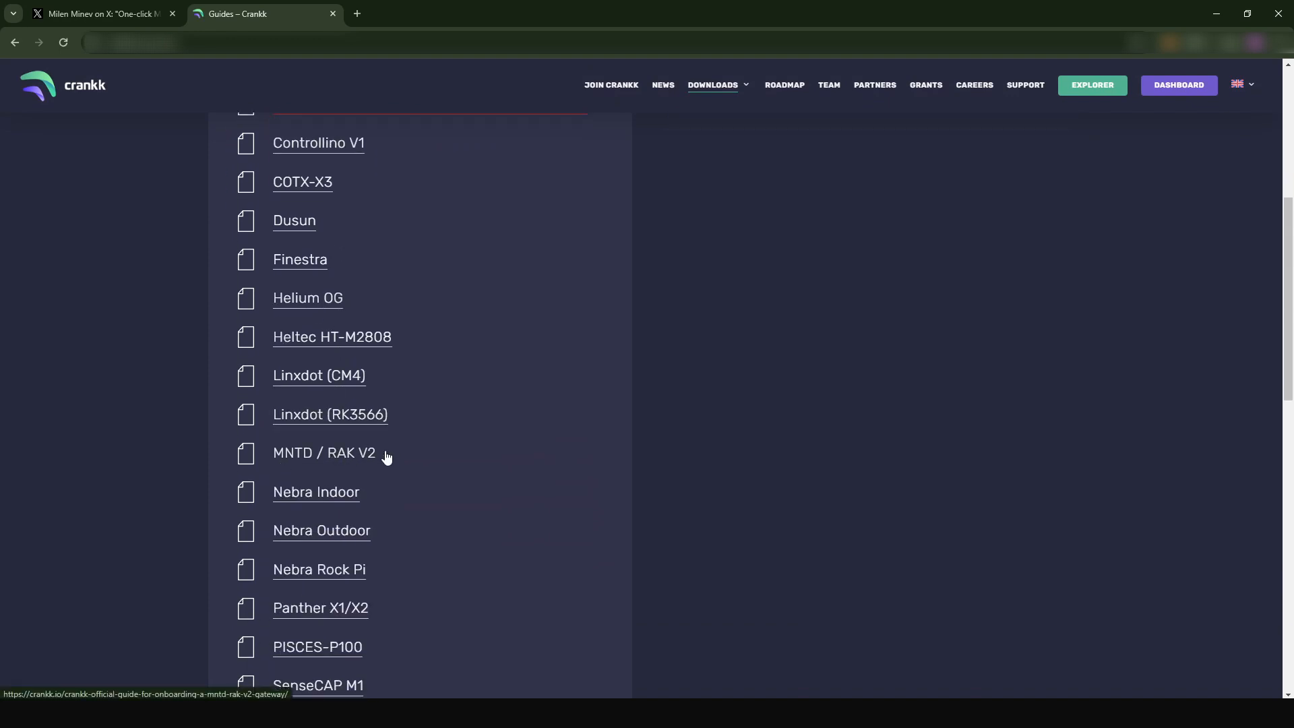
scroll(down, 3)
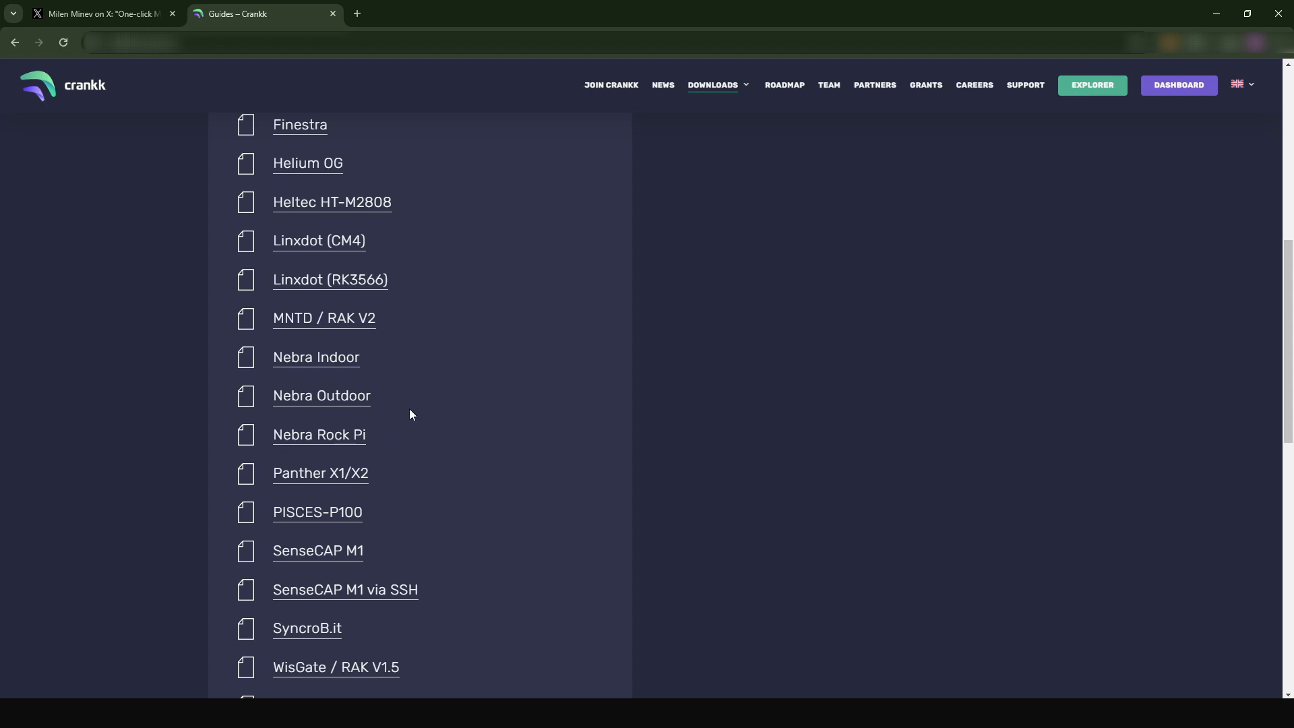
mouse_move(435, 335)
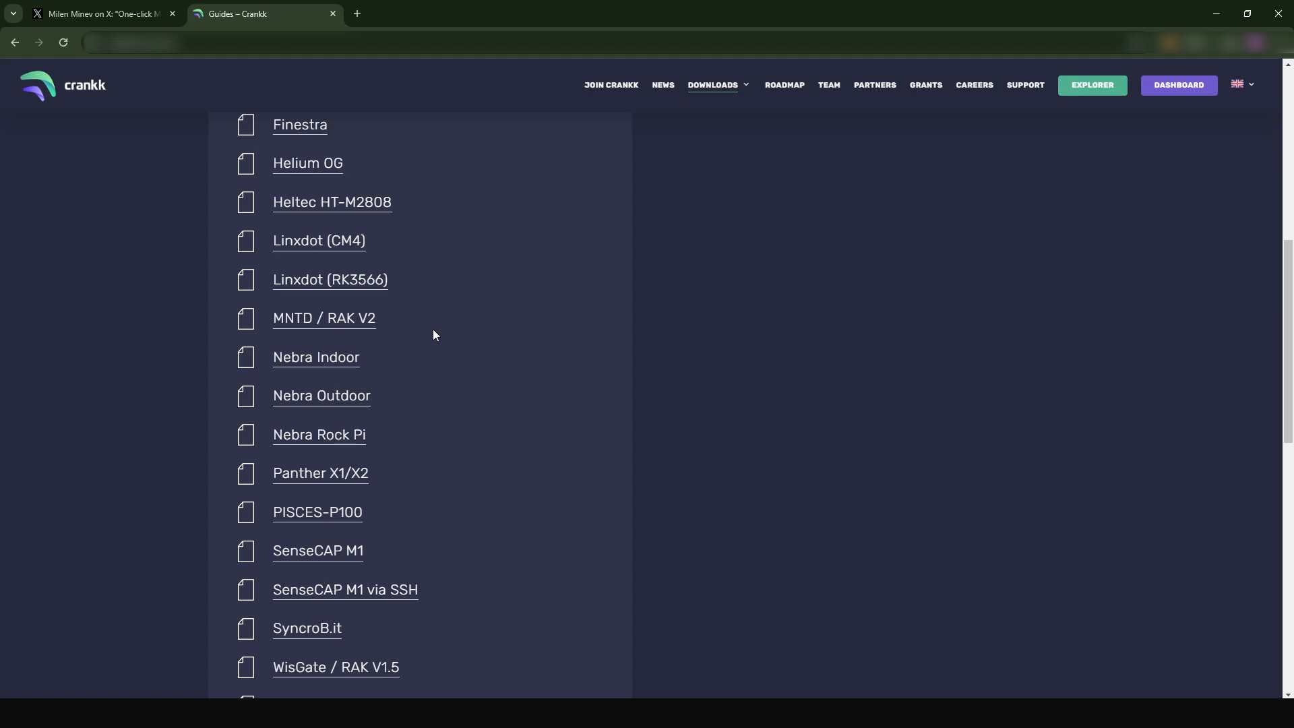
mouse_move(435, 325)
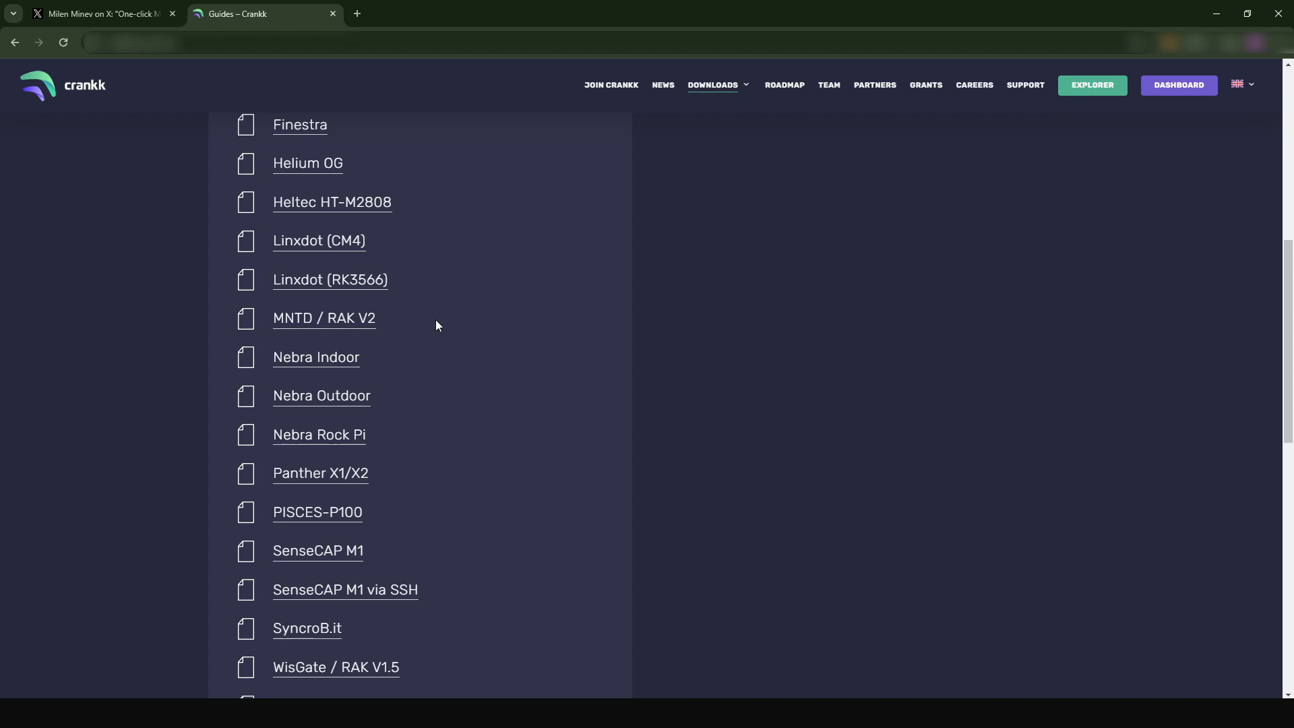
mouse_move(416, 295)
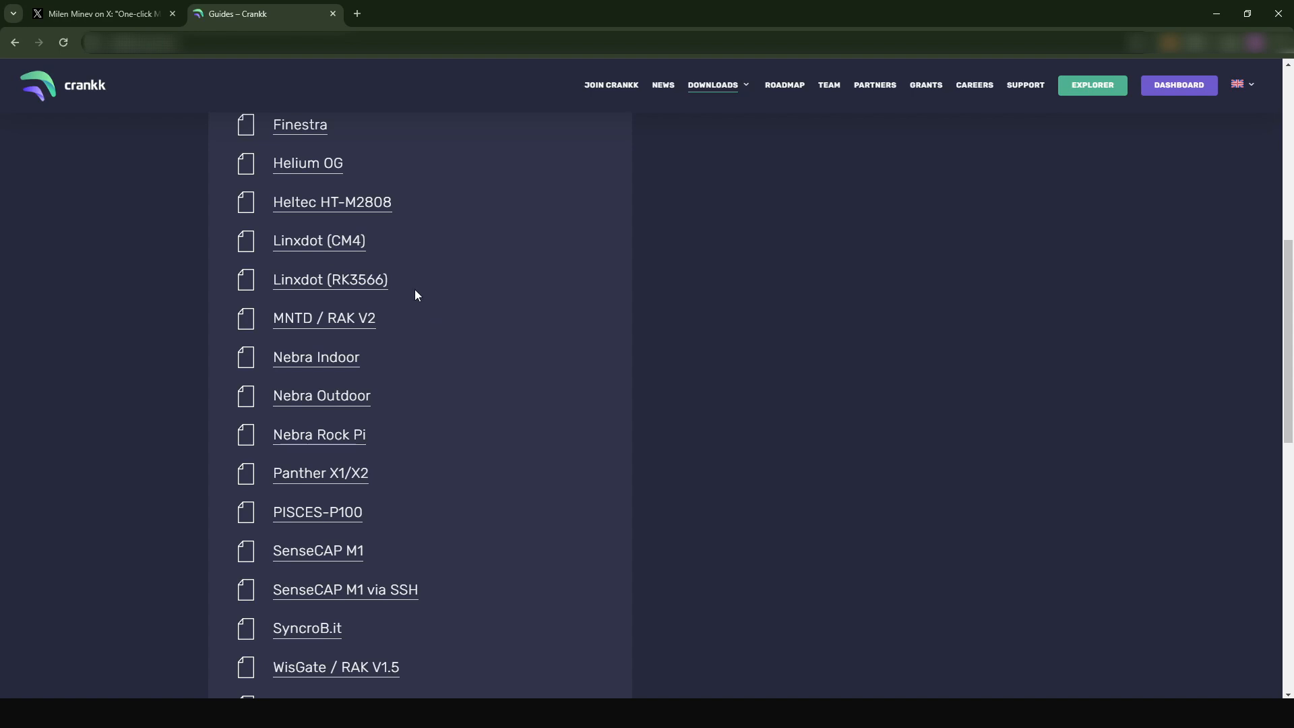
mouse_move(413, 292)
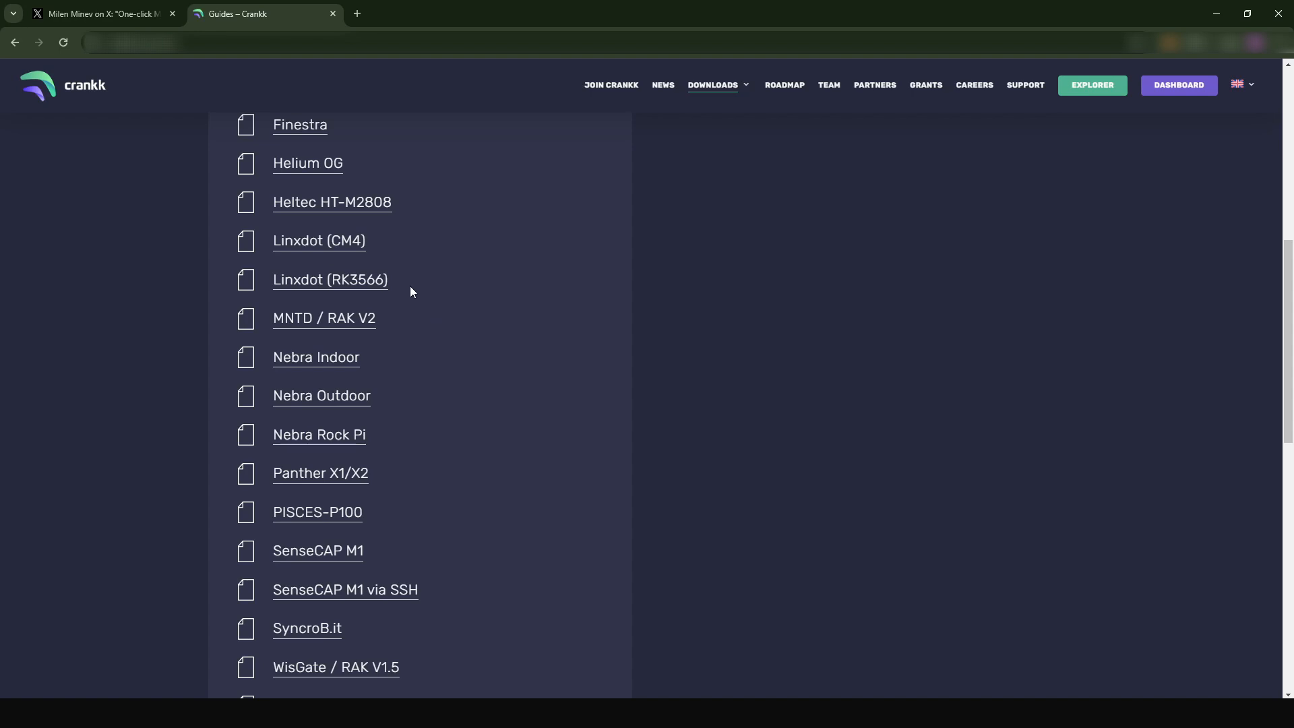
mouse_move(404, 286)
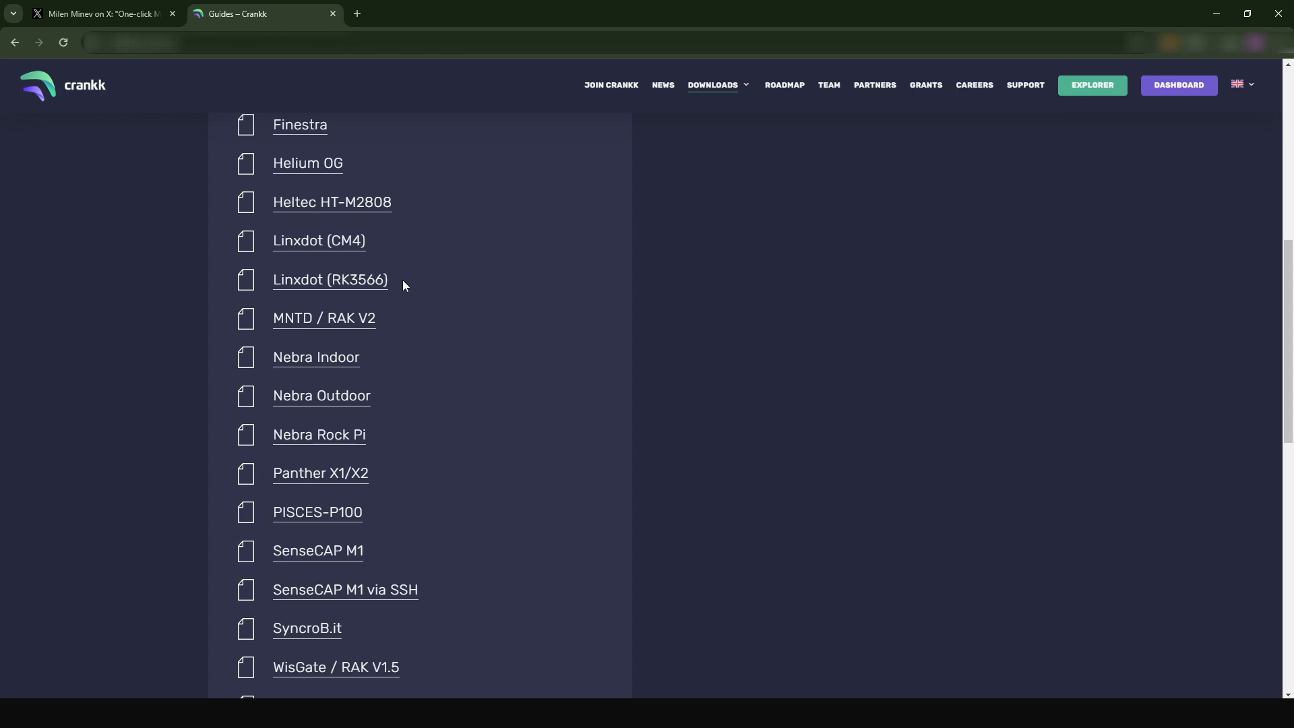
click(99, 14)
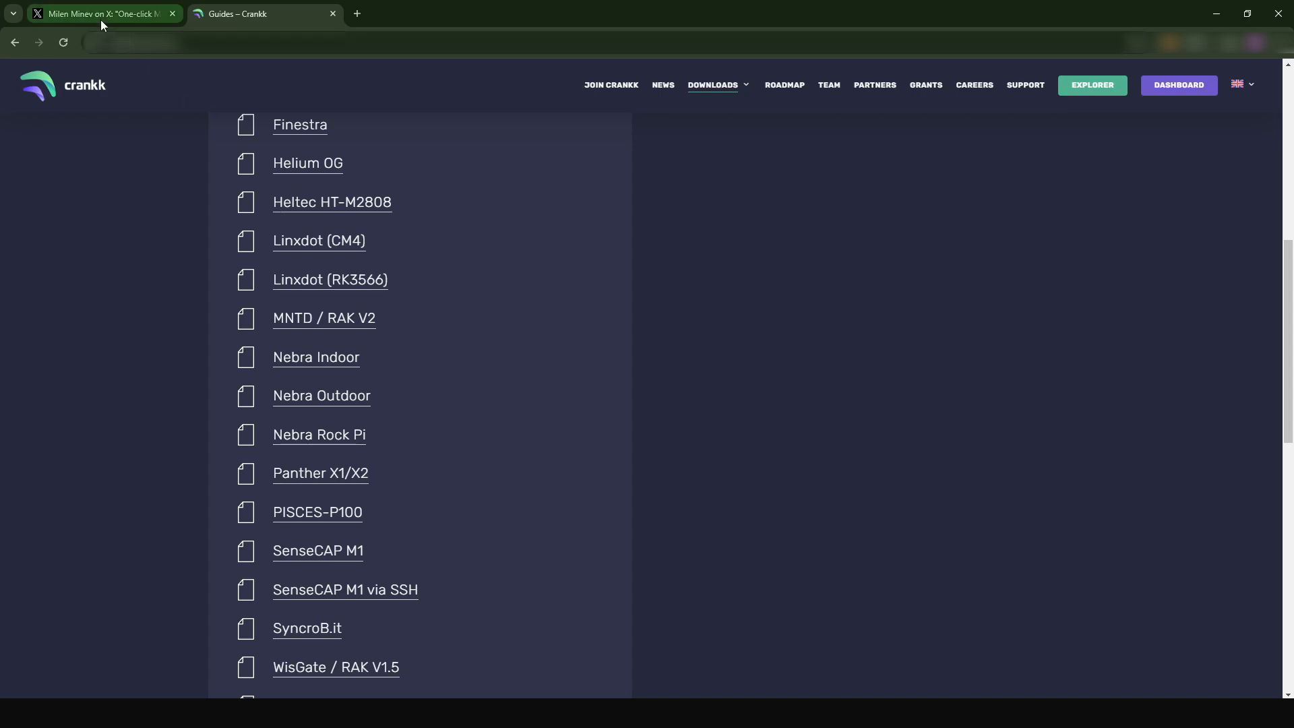
Return to the Multimining thread on X to view the eleven Beta release projects.
click(98, 14)
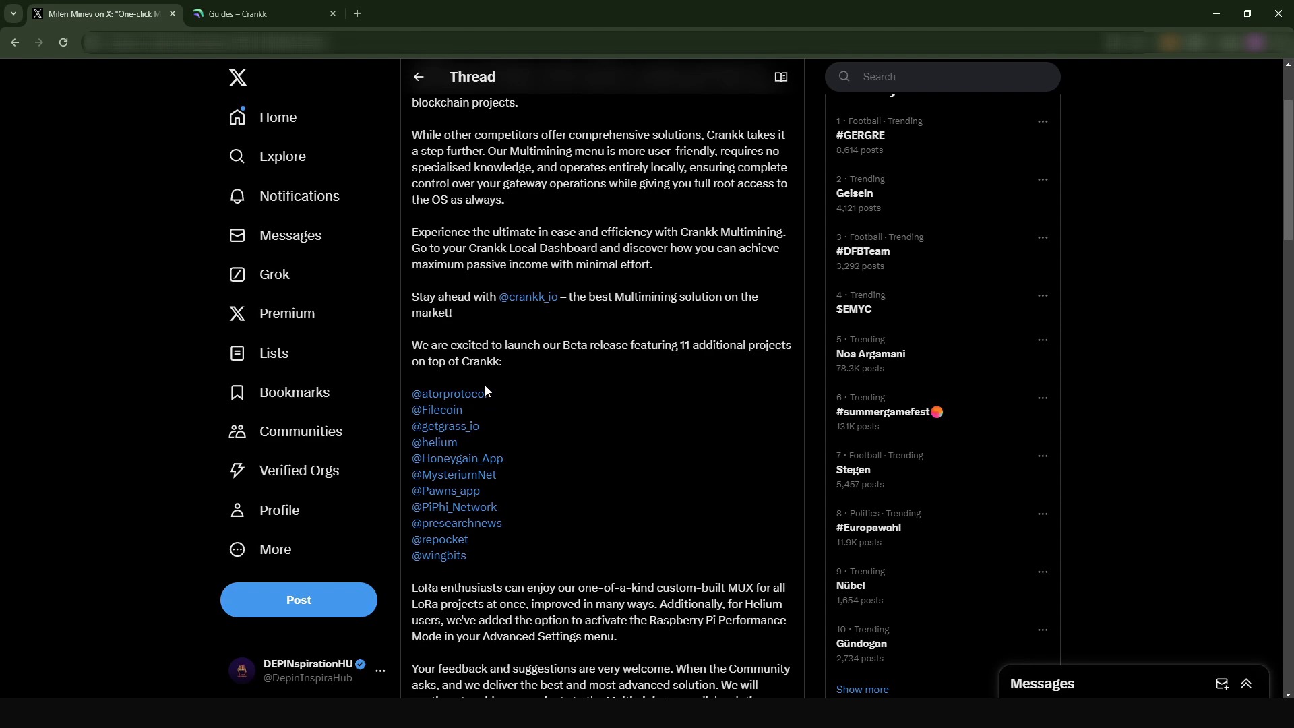
mouse_move(448, 393)
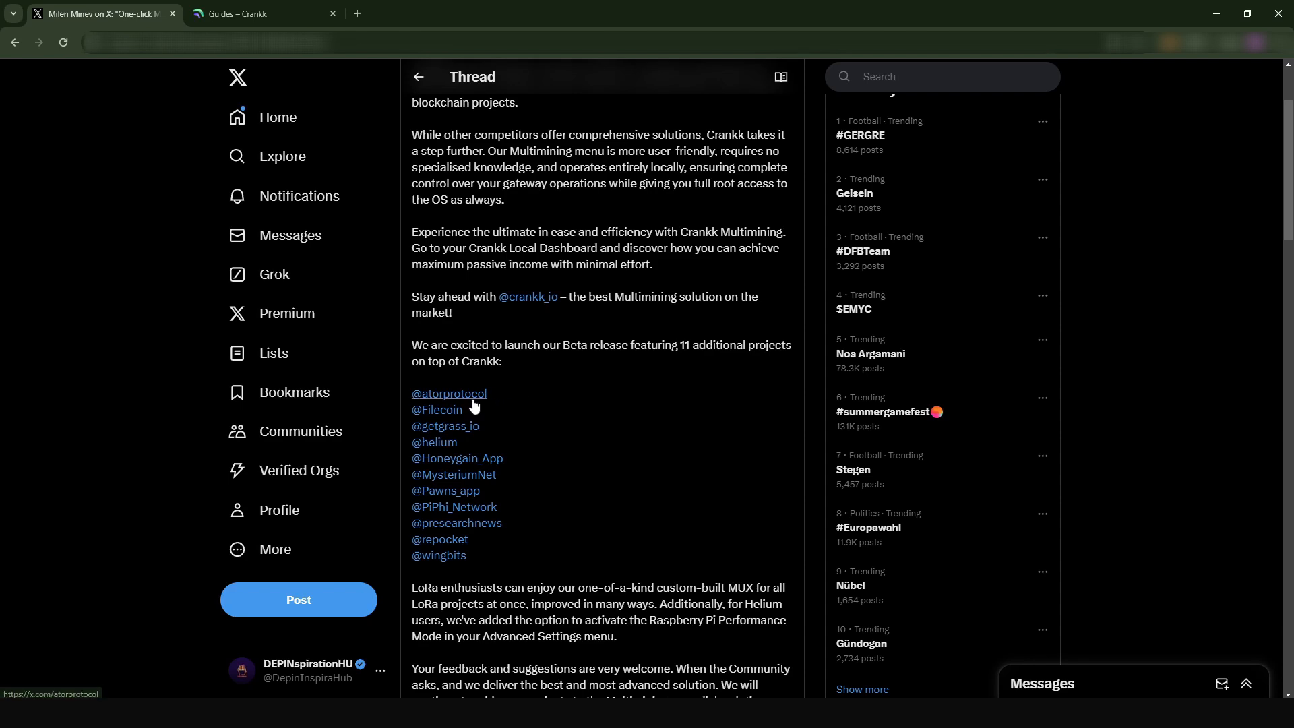
mouse_move(453, 424)
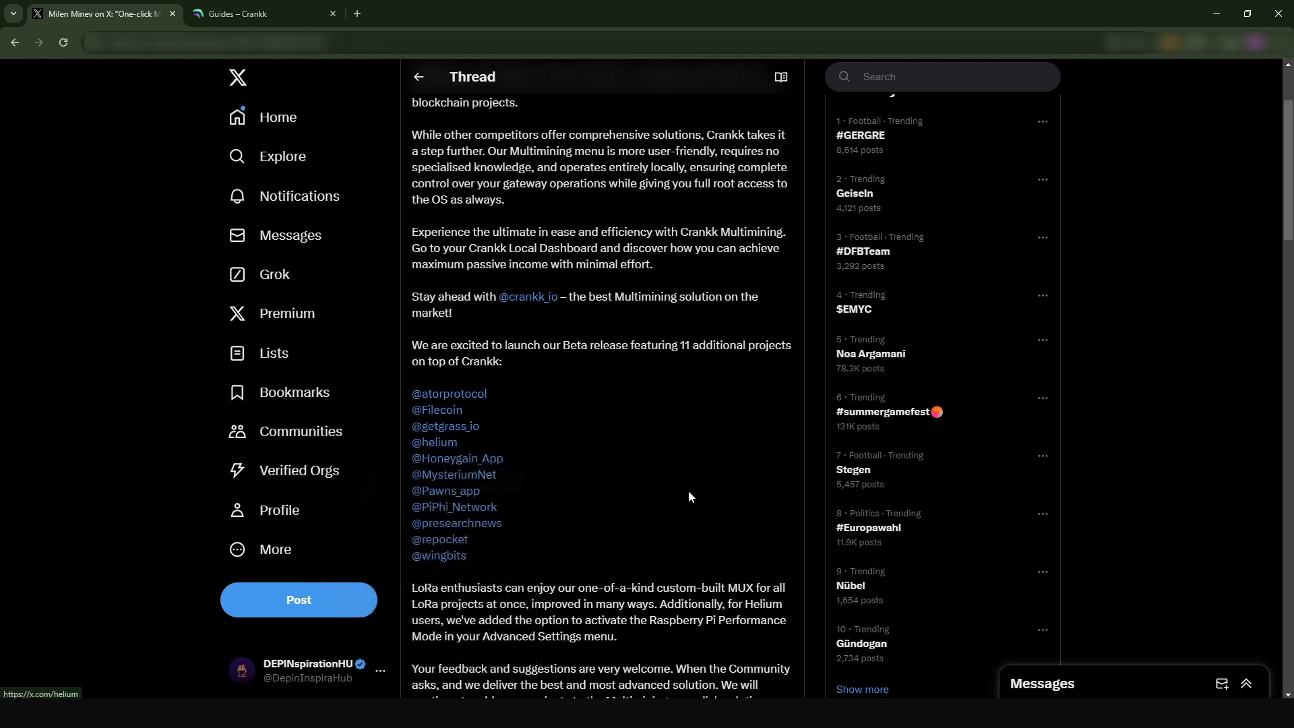
mouse_move(527, 486)
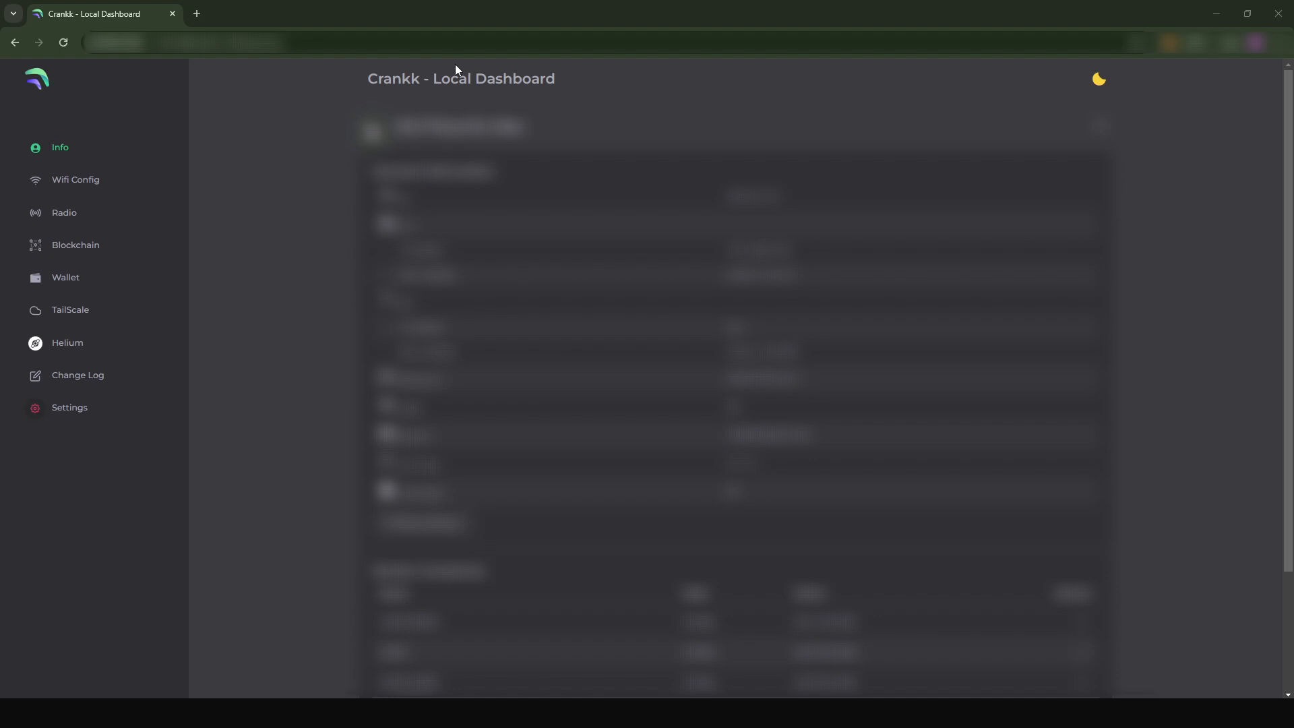
In a new tab, open the Crankk Guides page and expand the Onboarding Full Gateways list.
click(197, 13)
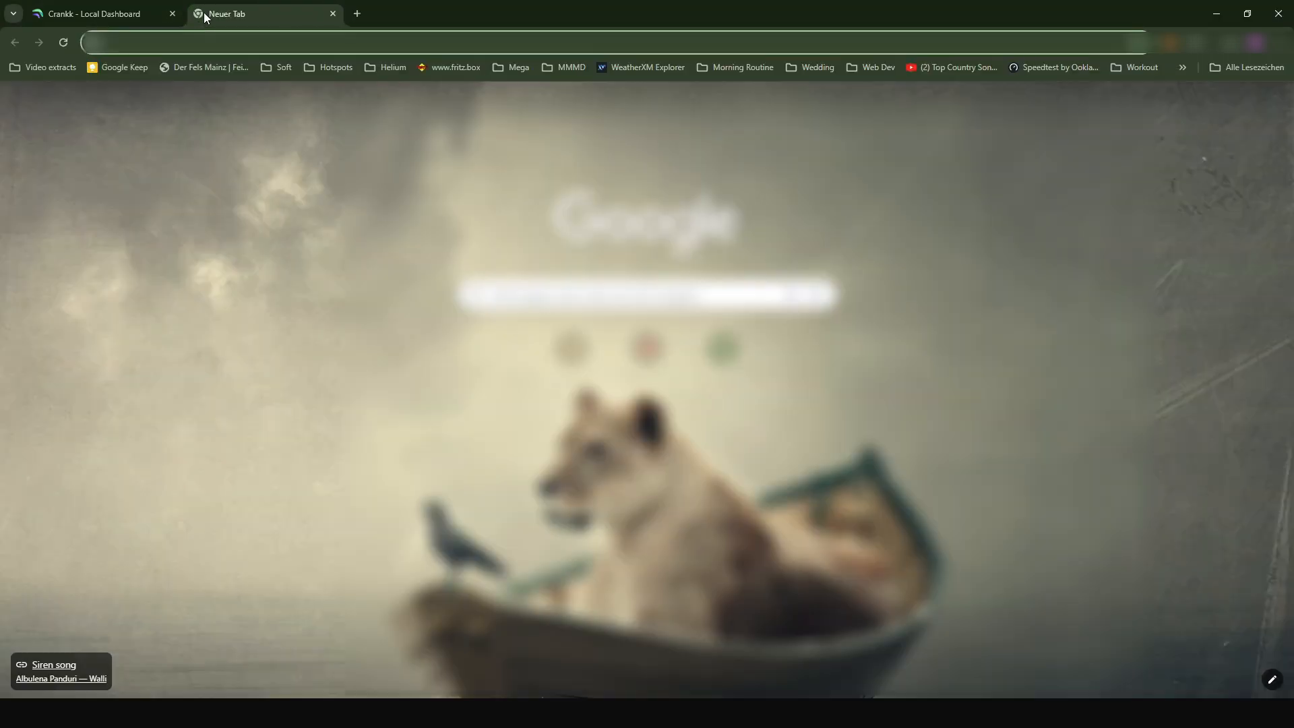
click(330, 42)
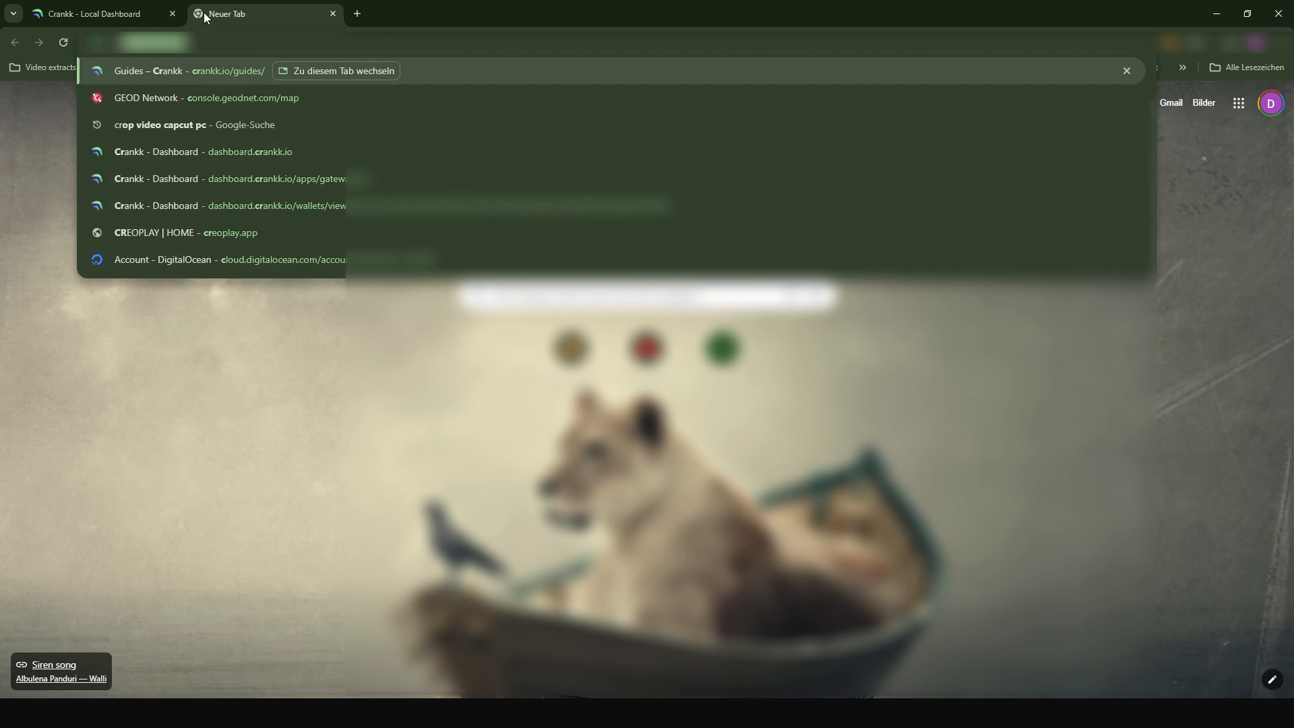
click(188, 70)
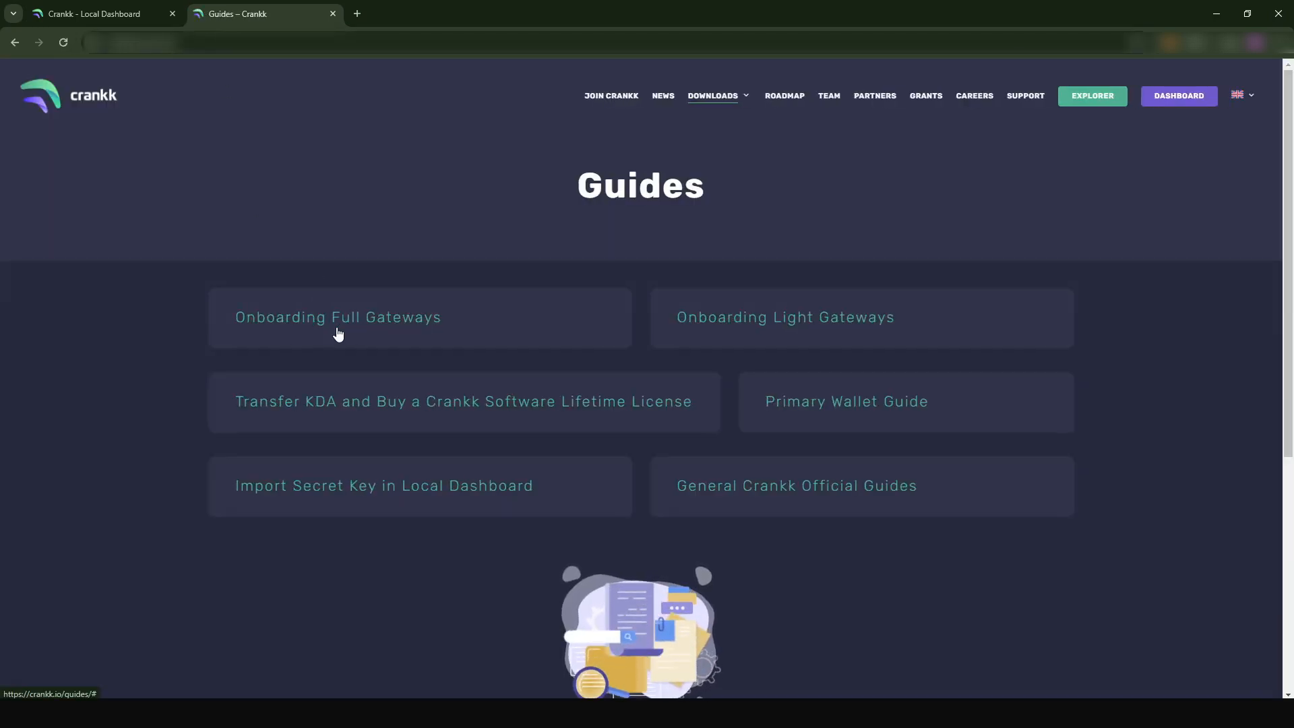
click(336, 316)
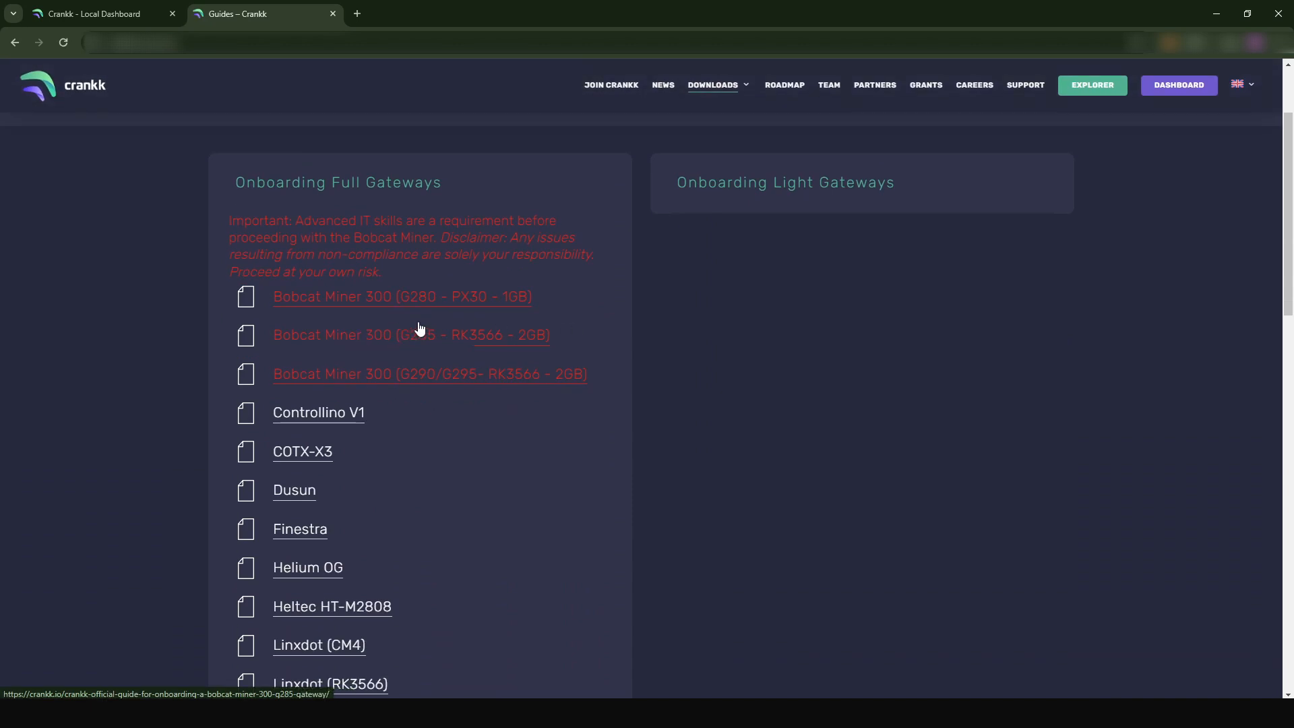
scroll(down, 3)
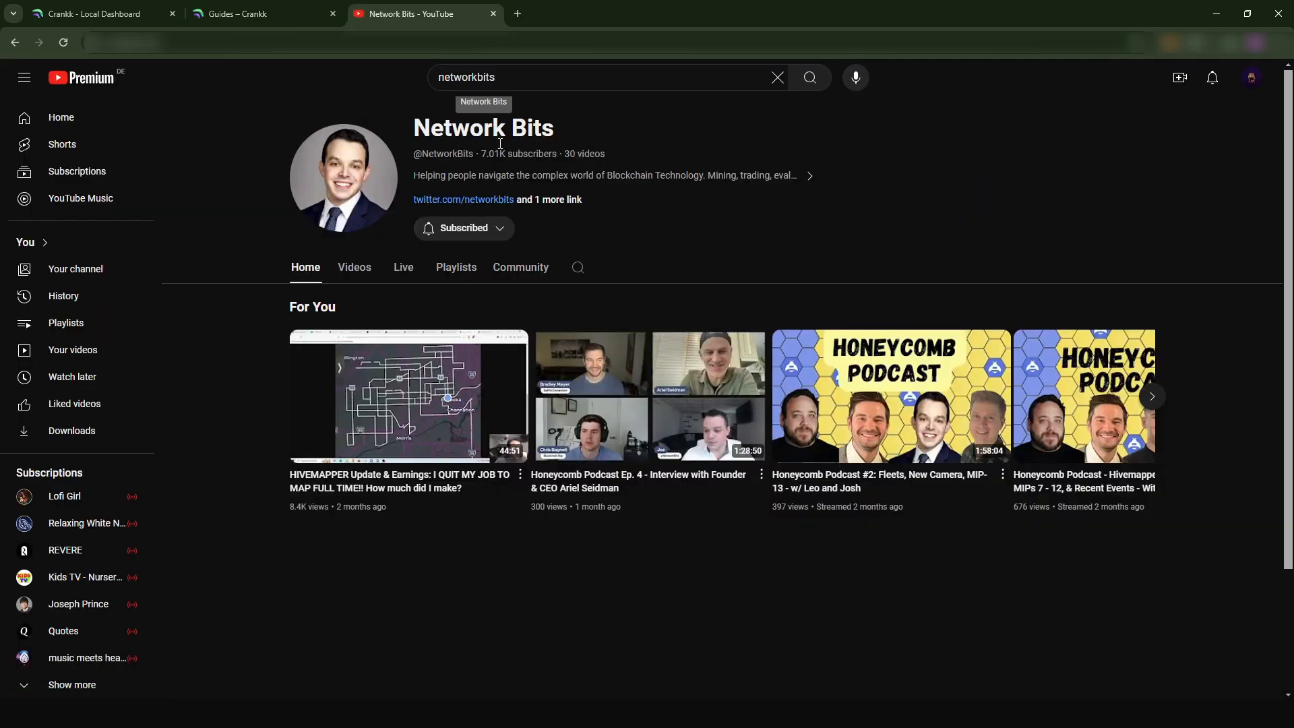
mouse_move(462, 184)
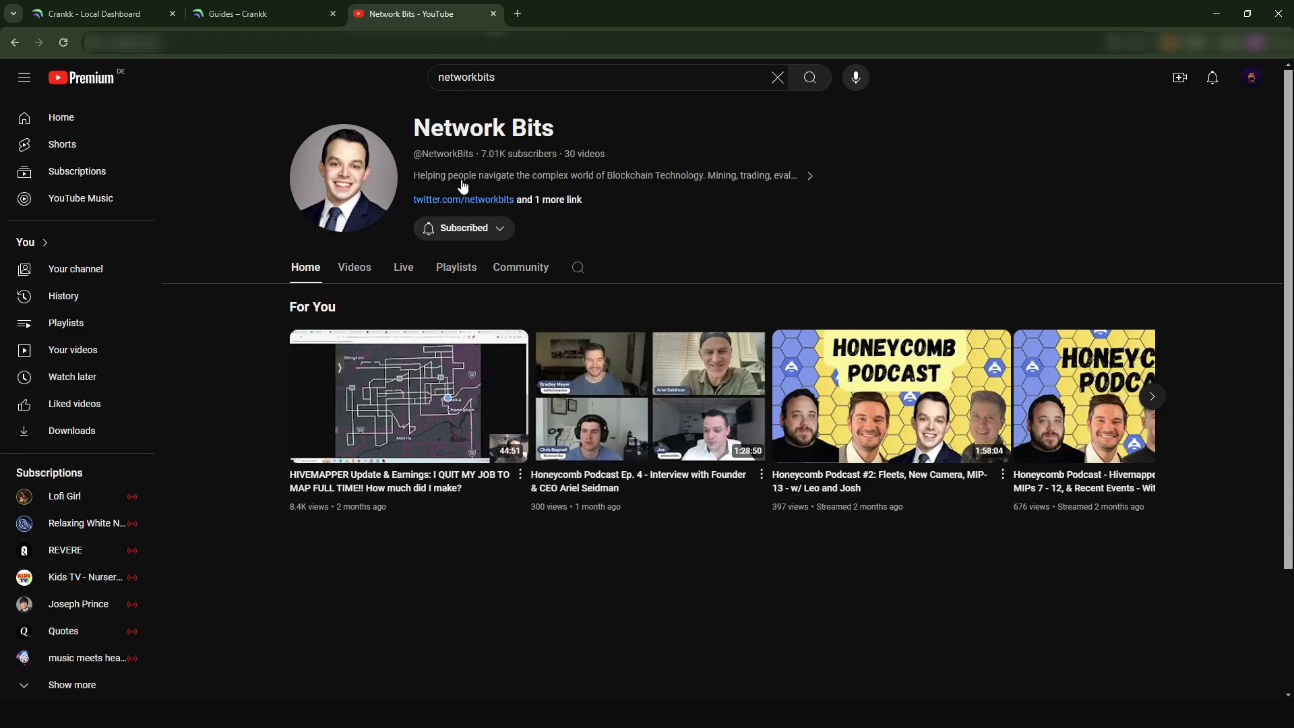
Switch to the Network Bits YouTube channel page.
click(256, 13)
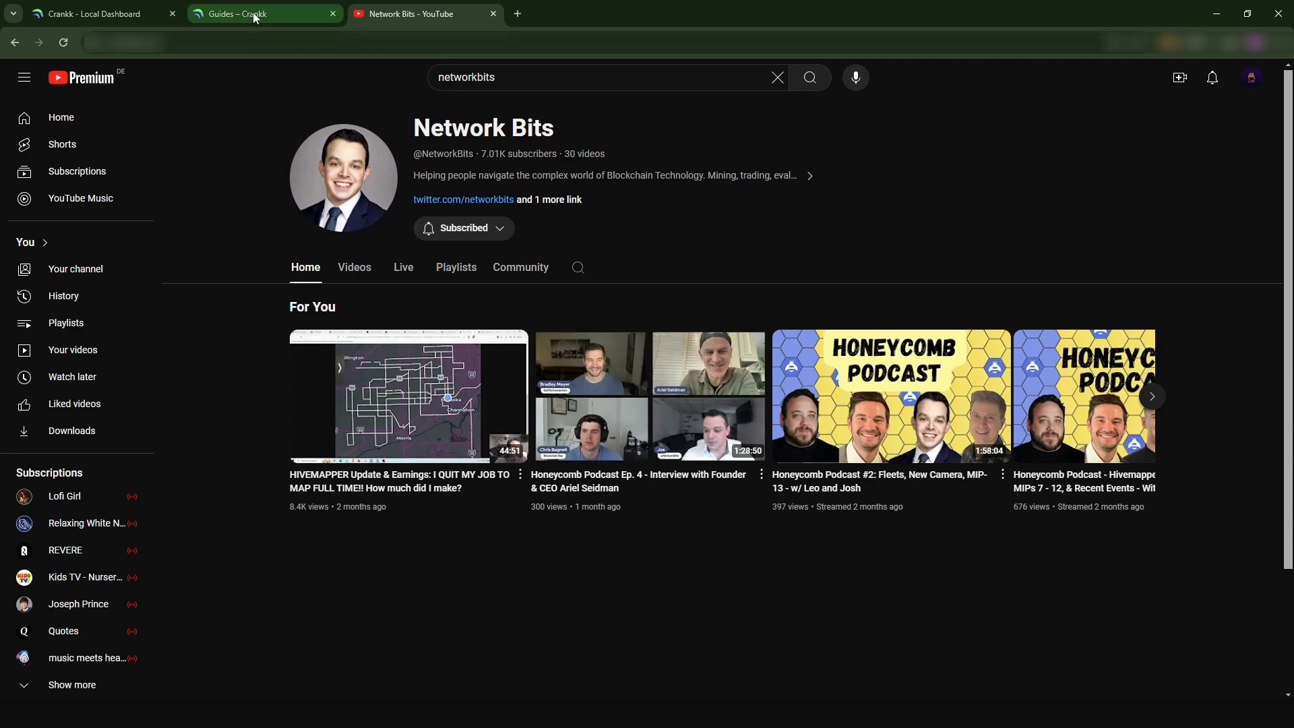
Bring up the Crankk Local Dashboard Info page with its running Docker containers.
click(95, 13)
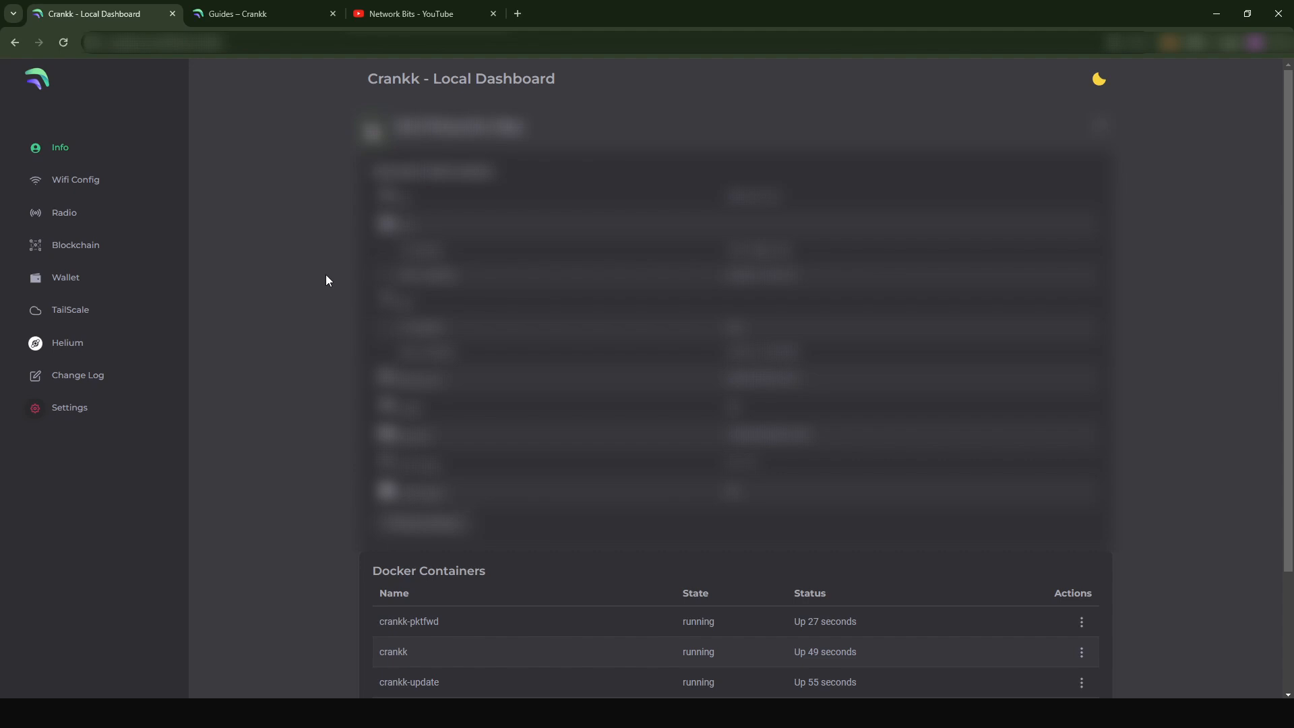
mouse_move(323, 273)
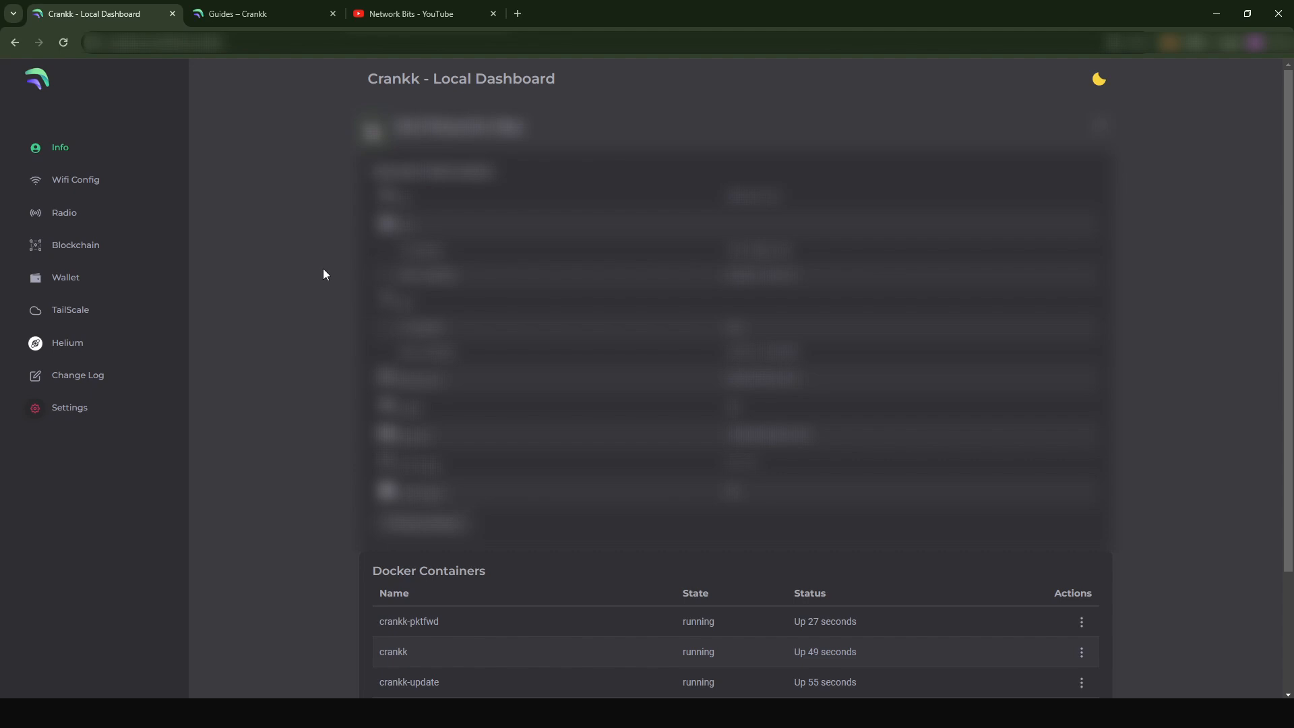
mouse_move(377, 677)
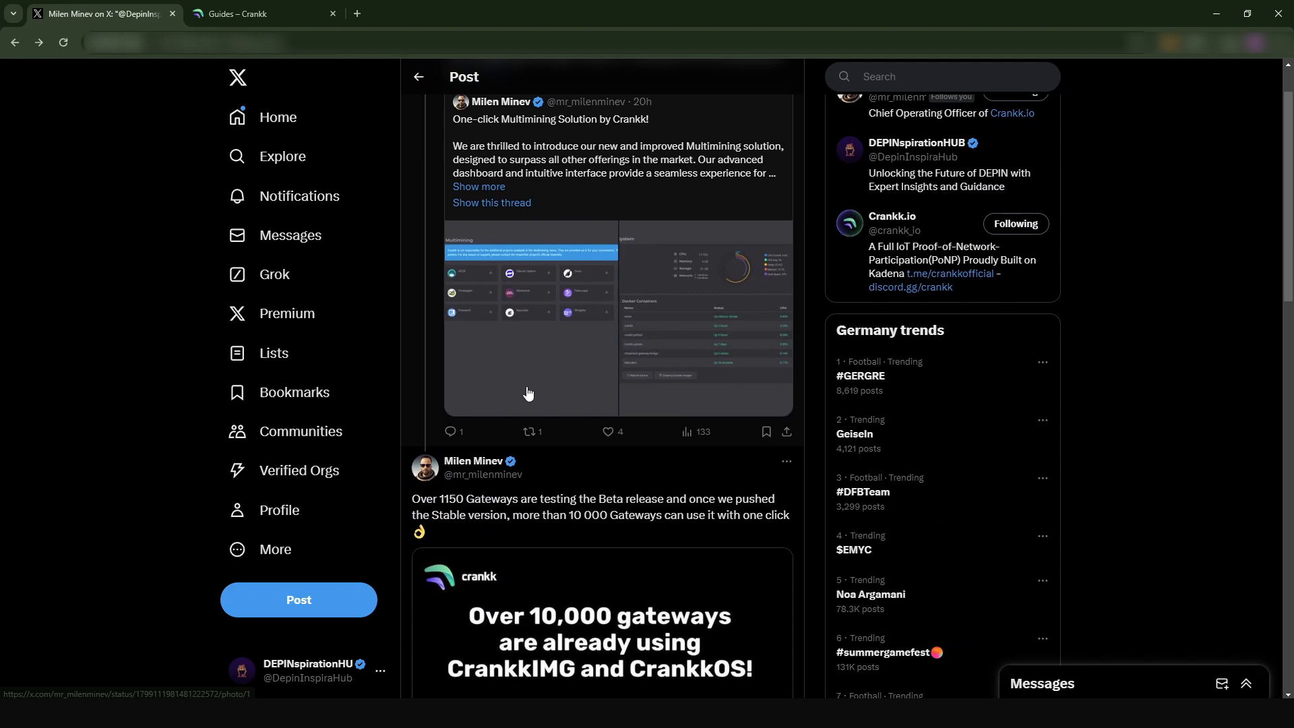
Scroll to the Beta testing post on X and highlight the 'Over 1150' gateway count.
scroll(down, 3)
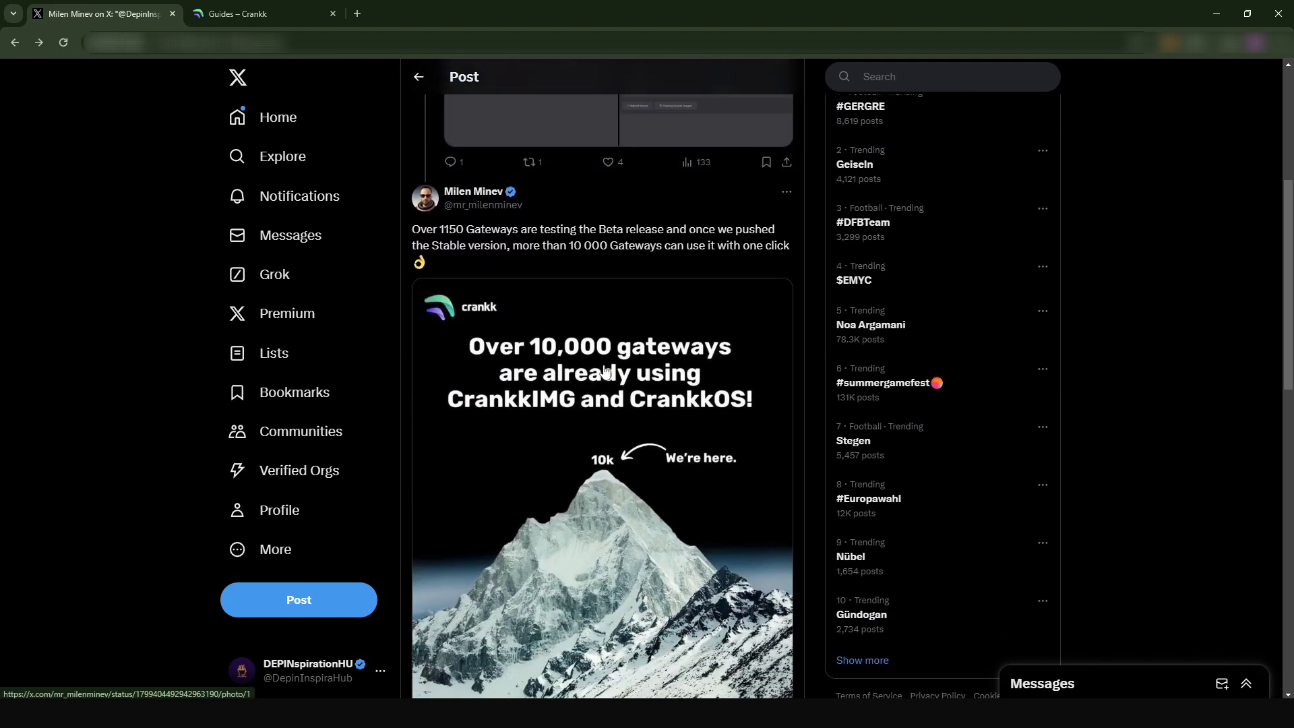
mouse_move(600, 404)
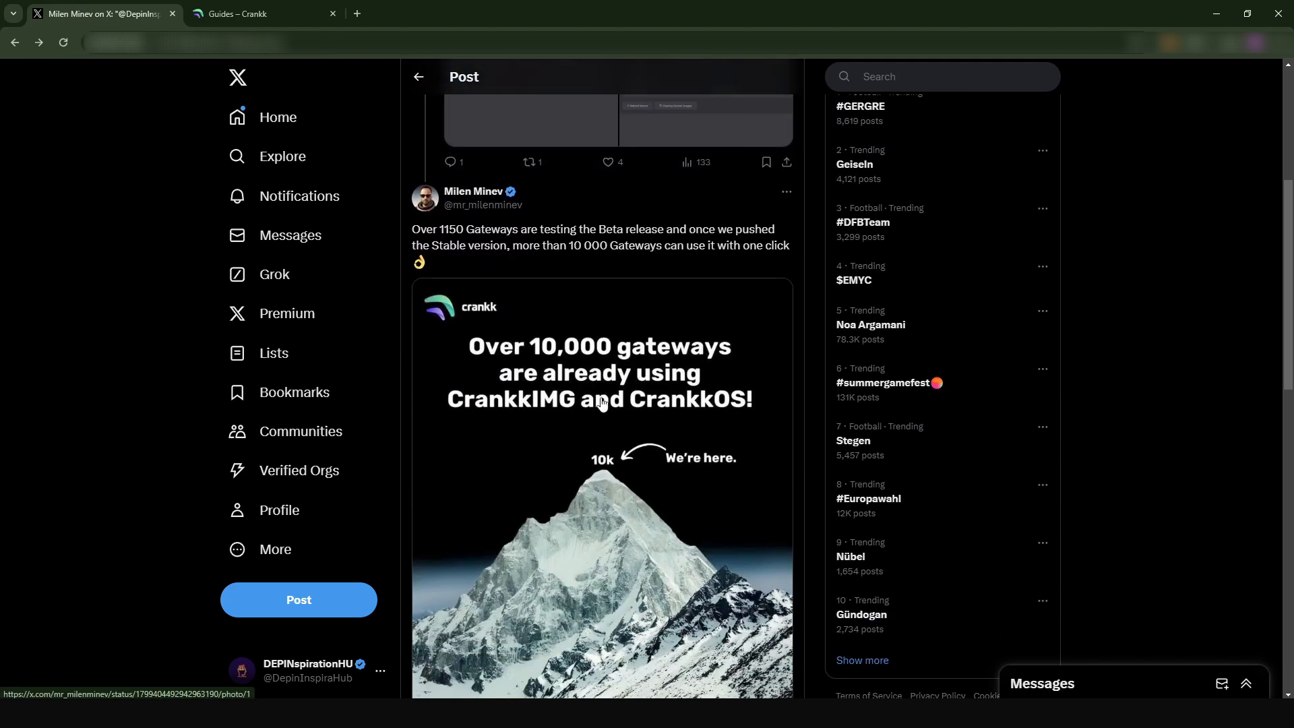
mouse_move(615, 410)
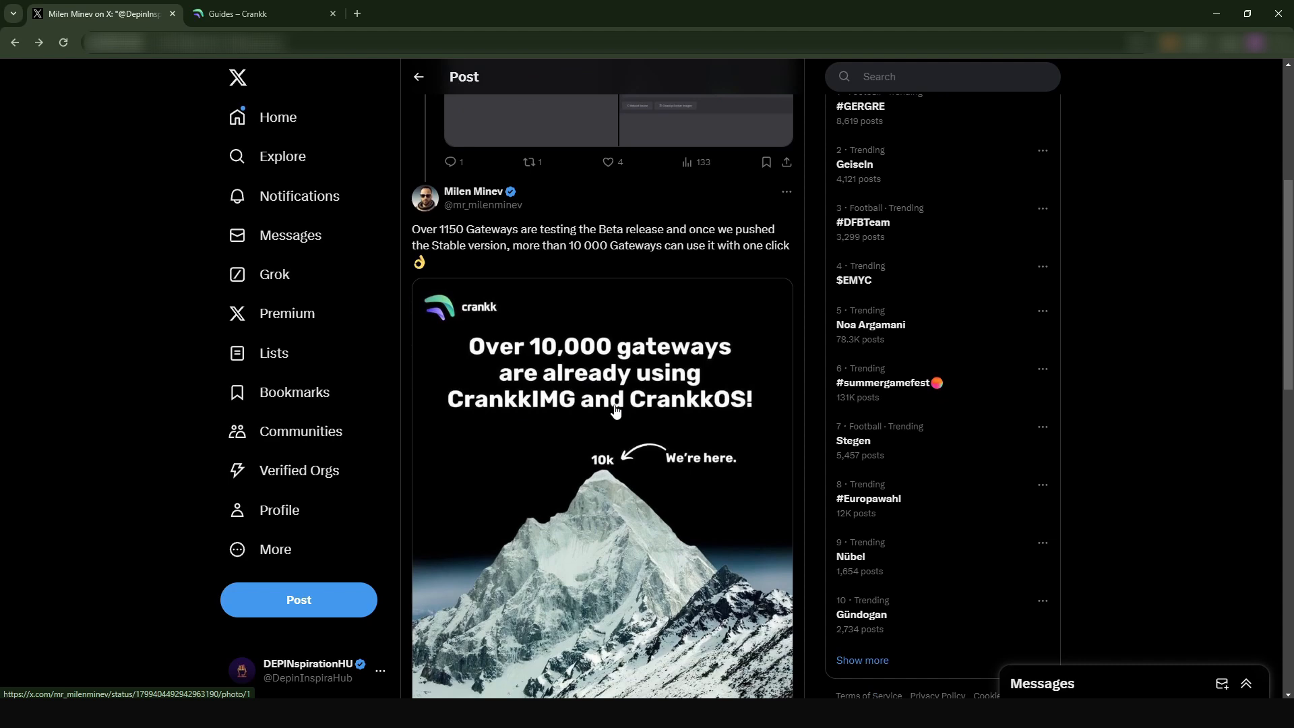
mouse_move(421, 226)
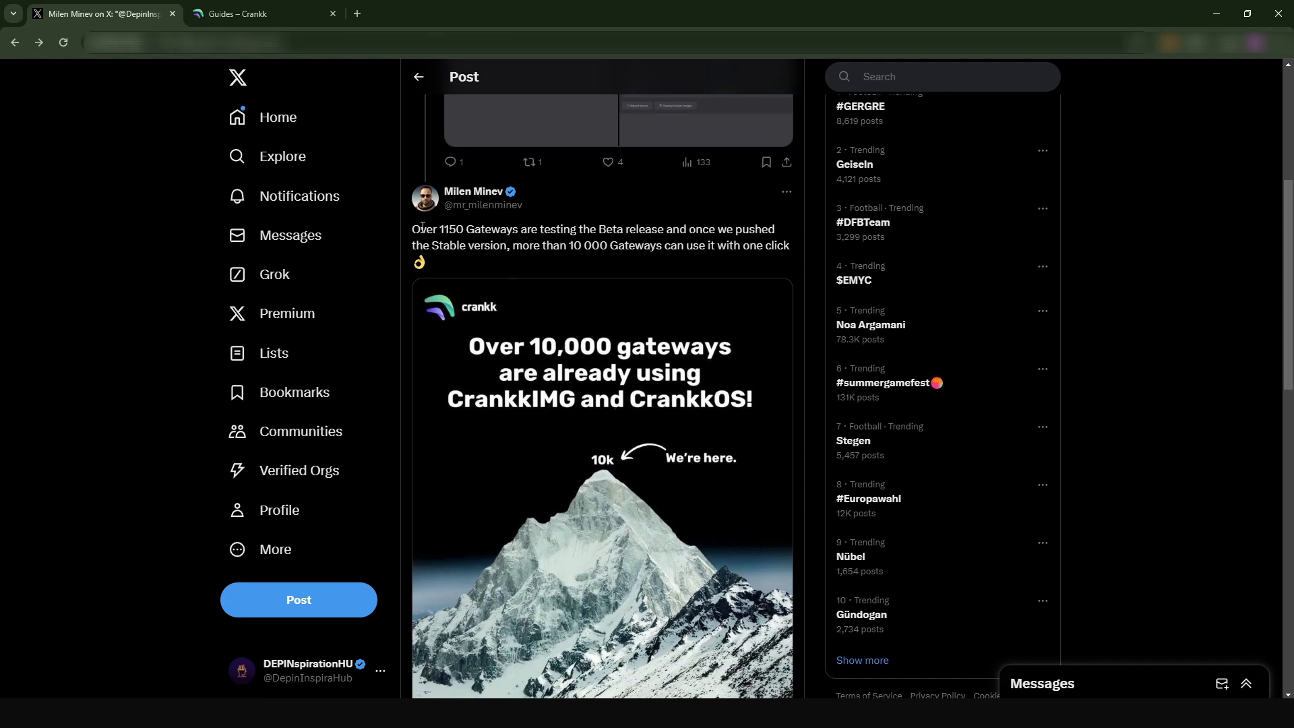
drag(412, 229, 458, 230)
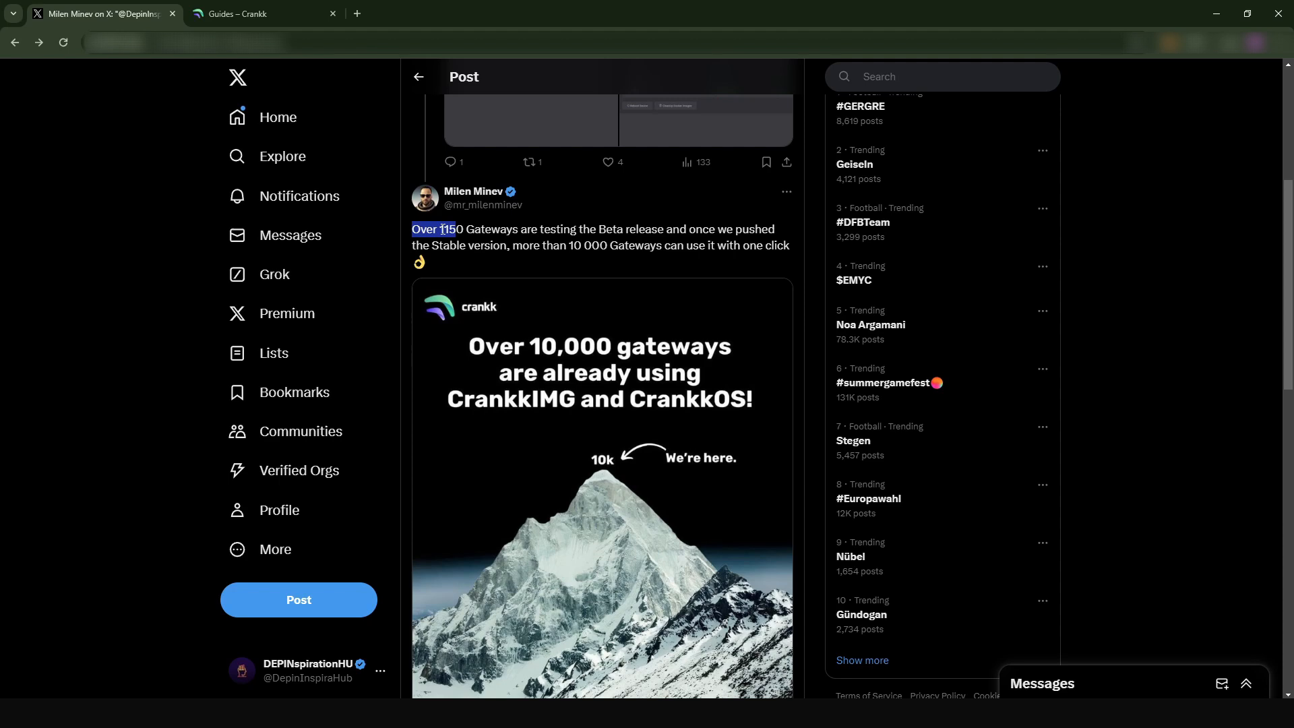
mouse_move(627, 229)
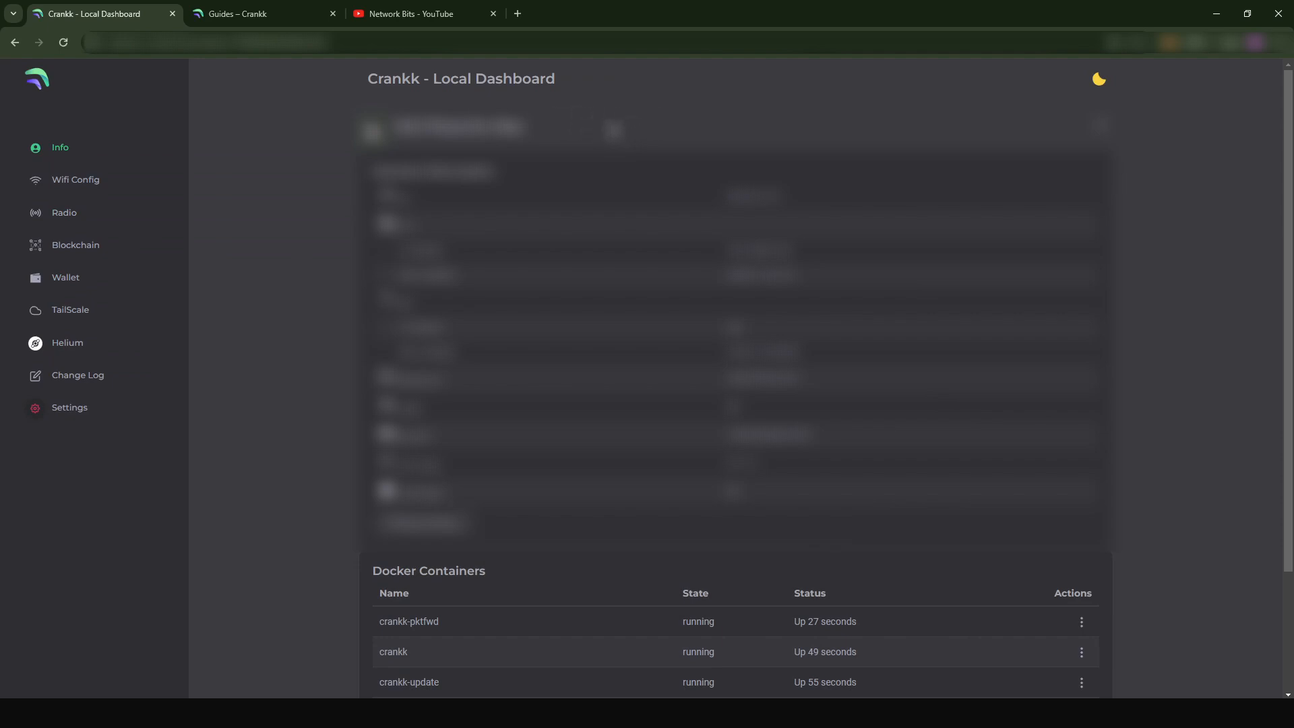
In Settings, enable Test group participation with version Beta (2024.06.07.0) and save.
click(68, 407)
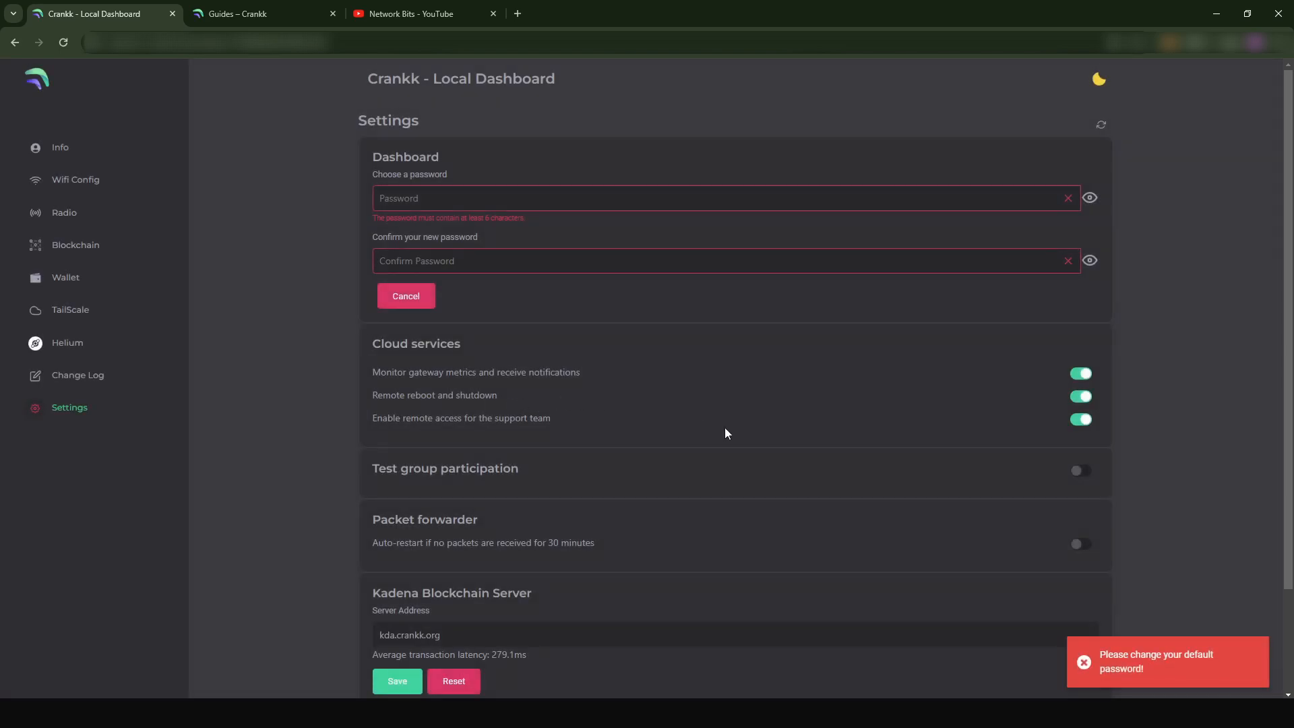
scroll(down, 3)
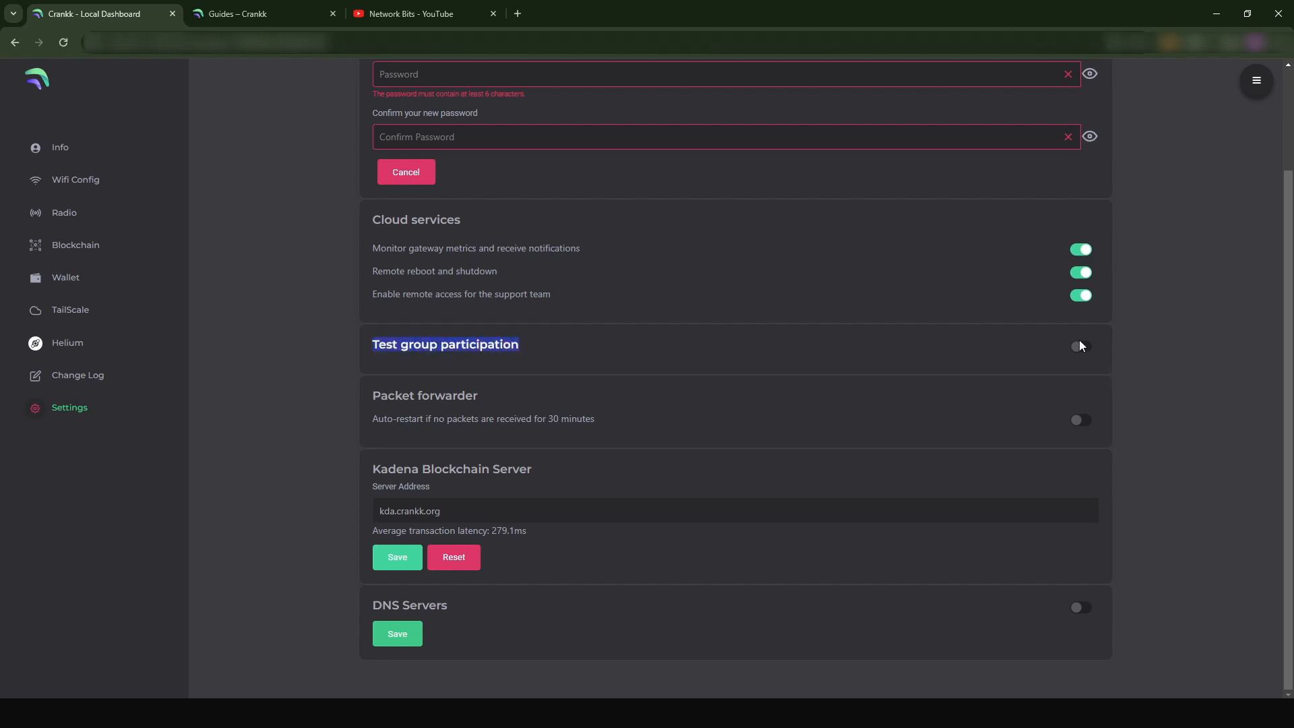
click(1080, 346)
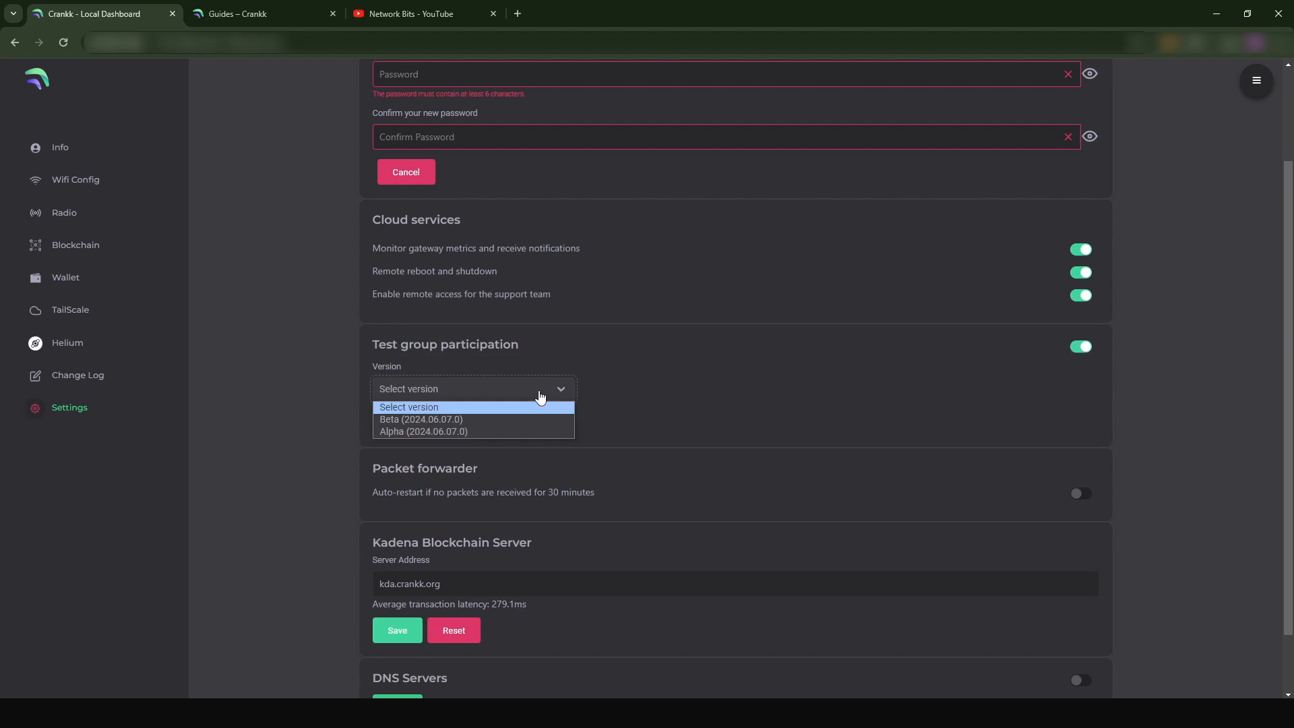
mouse_move(420, 419)
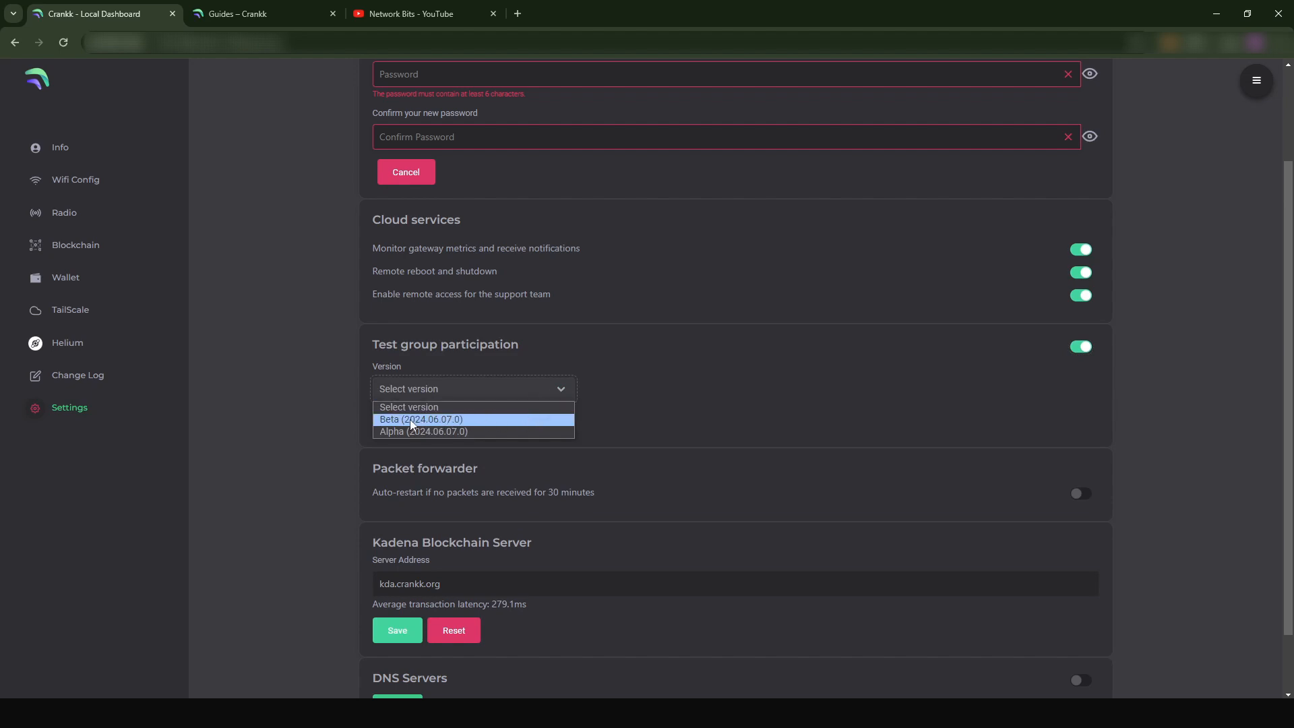
mouse_move(435, 428)
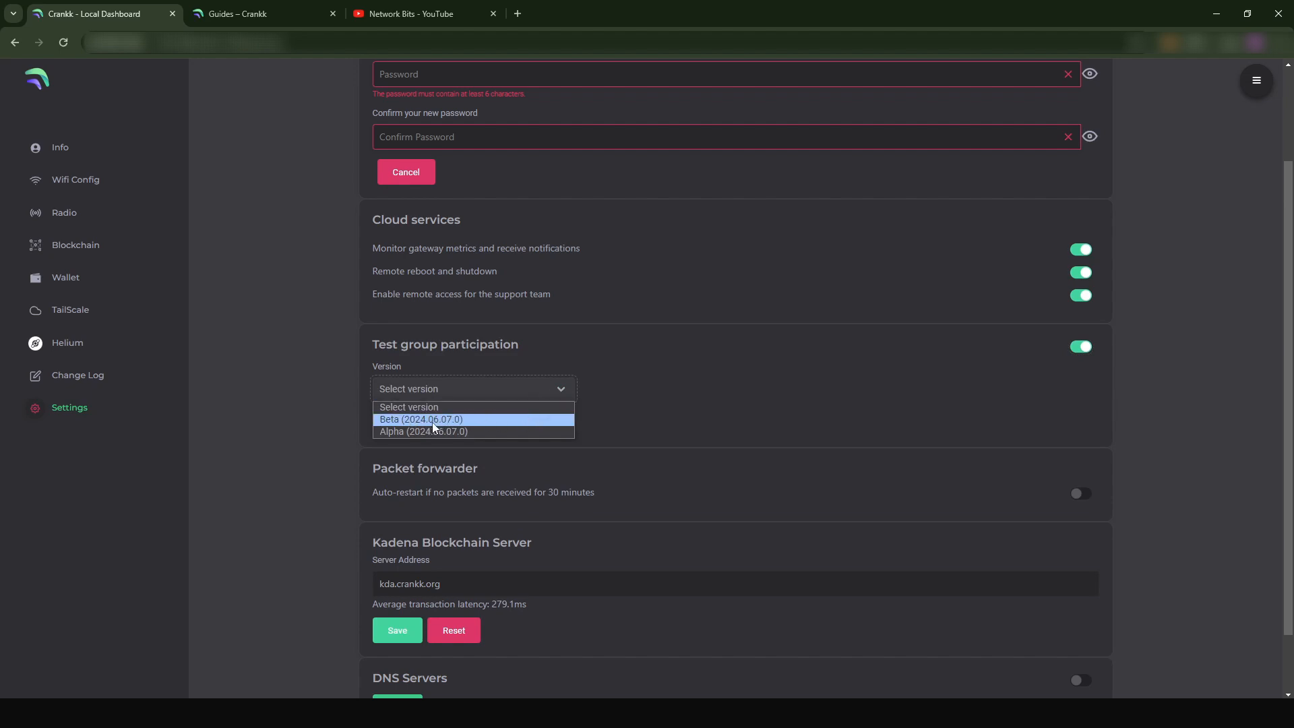
click(419, 419)
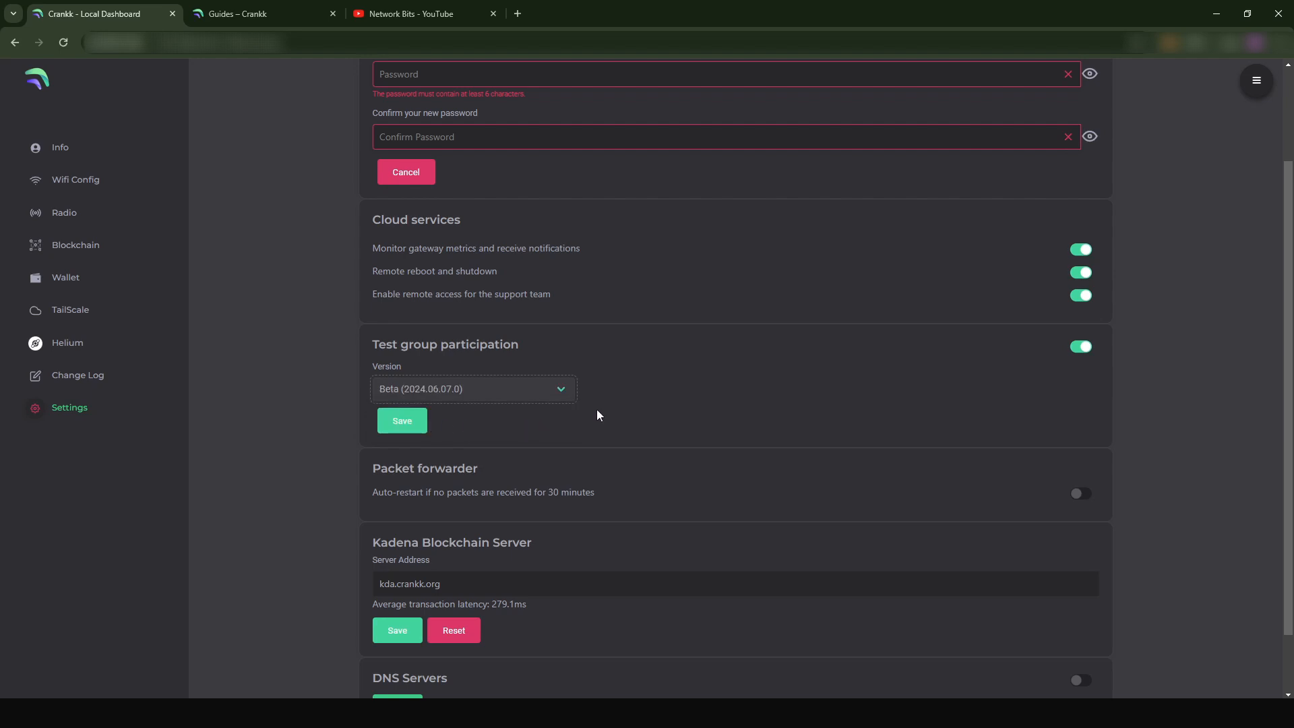
click(402, 420)
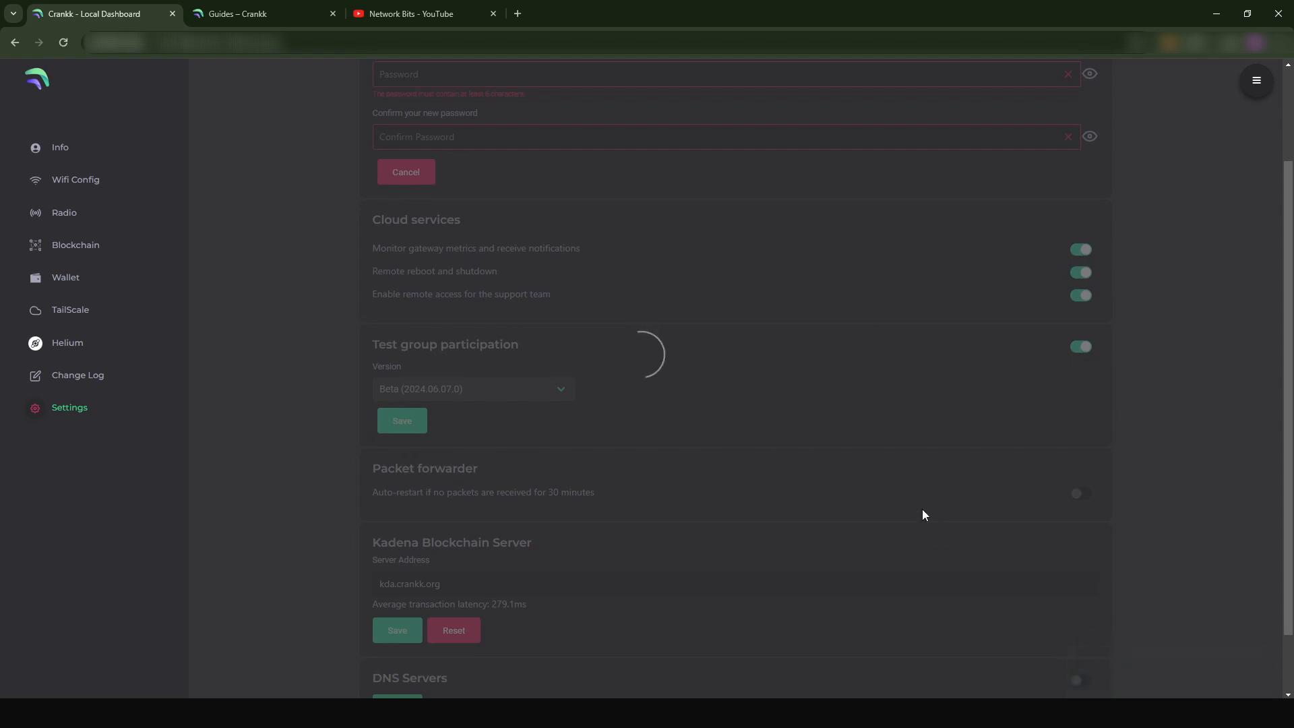
mouse_move(1148, 673)
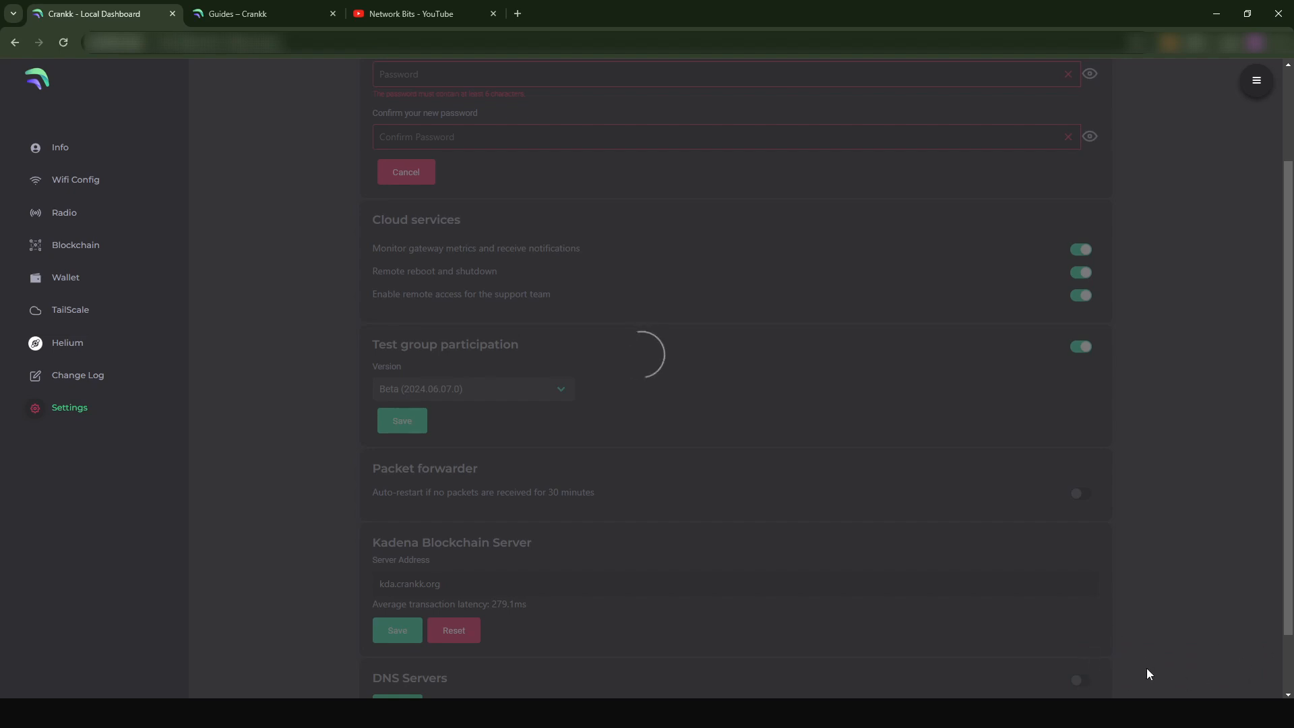
mouse_move(1053, 592)
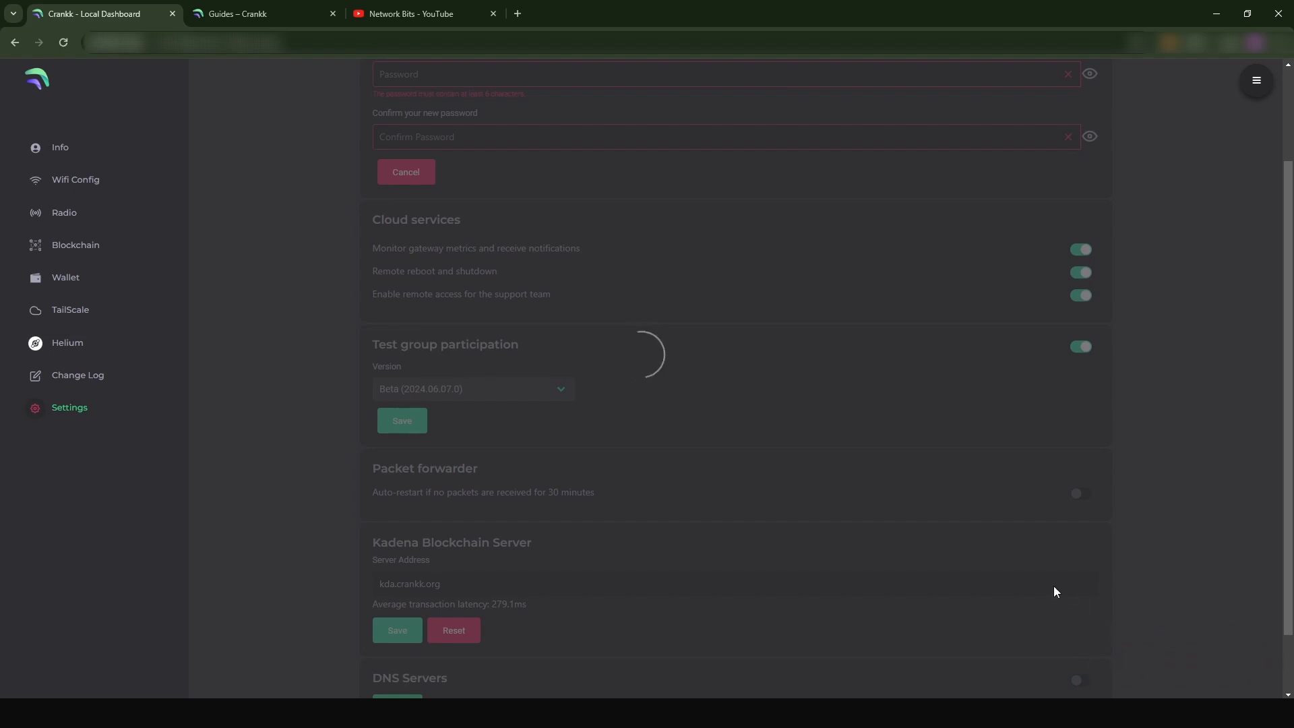
mouse_move(655, 368)
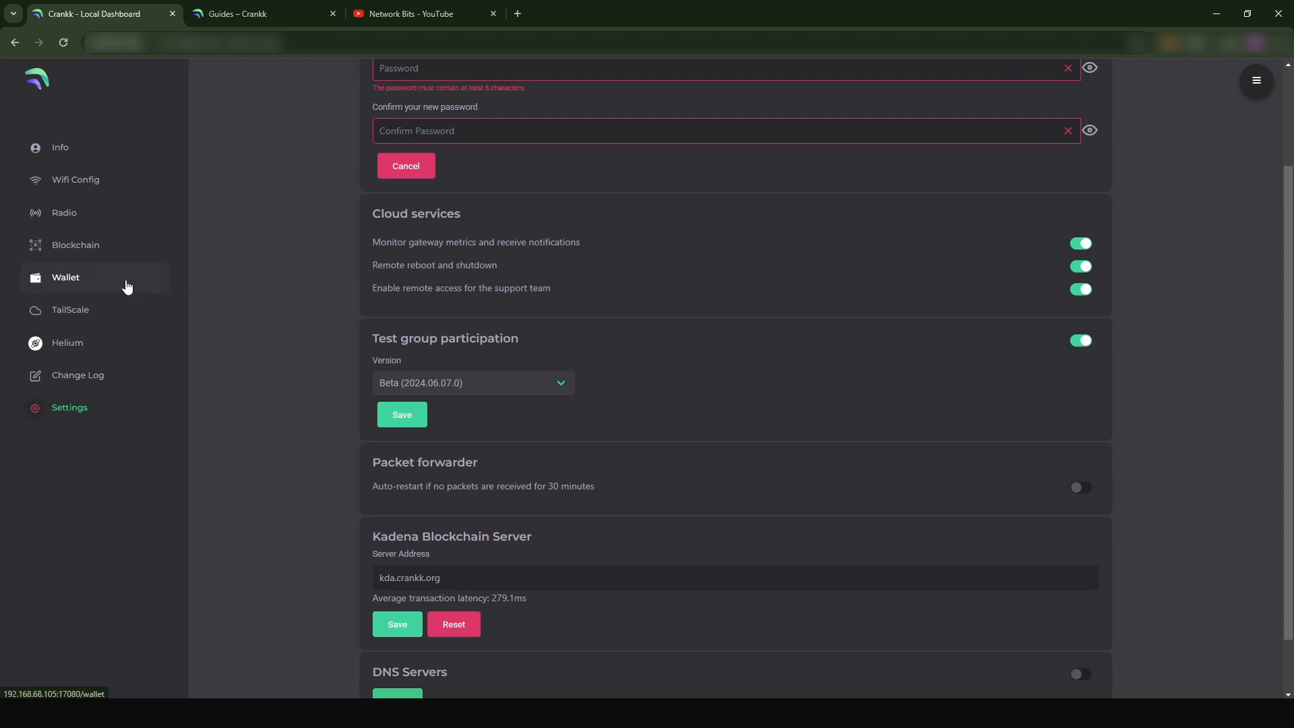
mouse_move(153, 262)
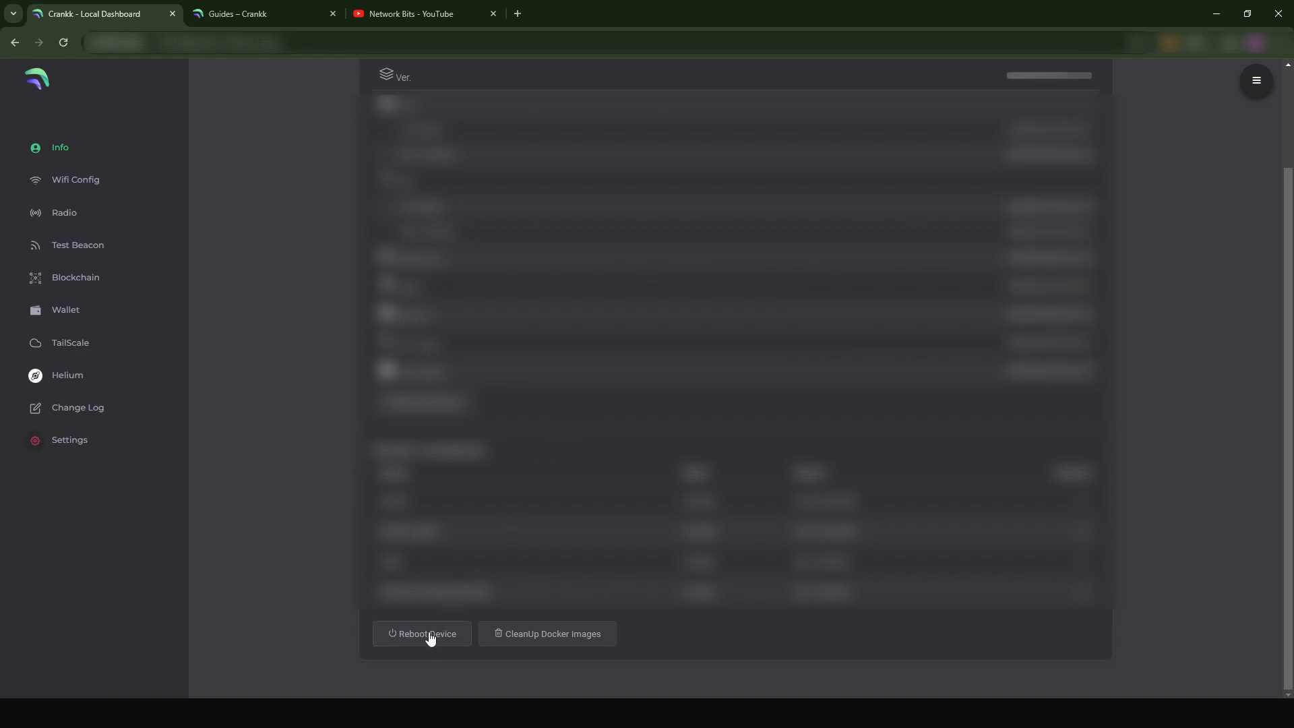
Reboot the gateway device so it restarts on the beta update.
click(422, 633)
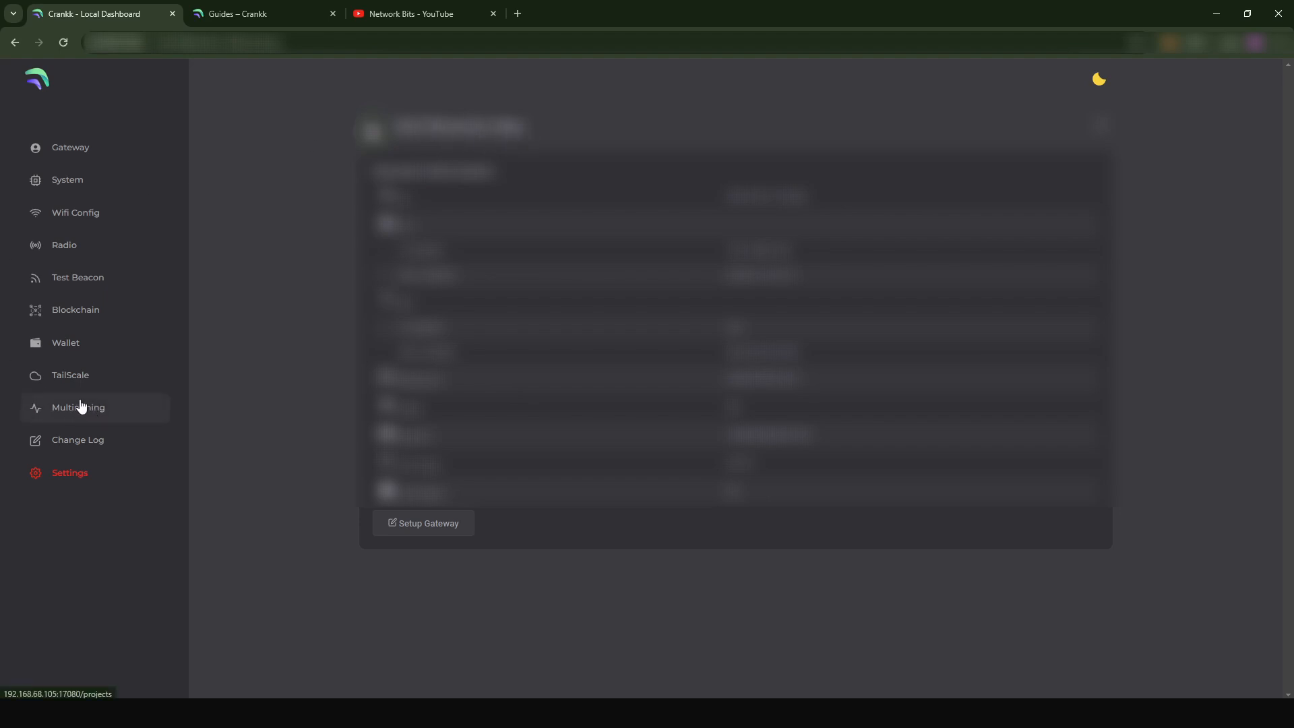
mouse_move(99, 415)
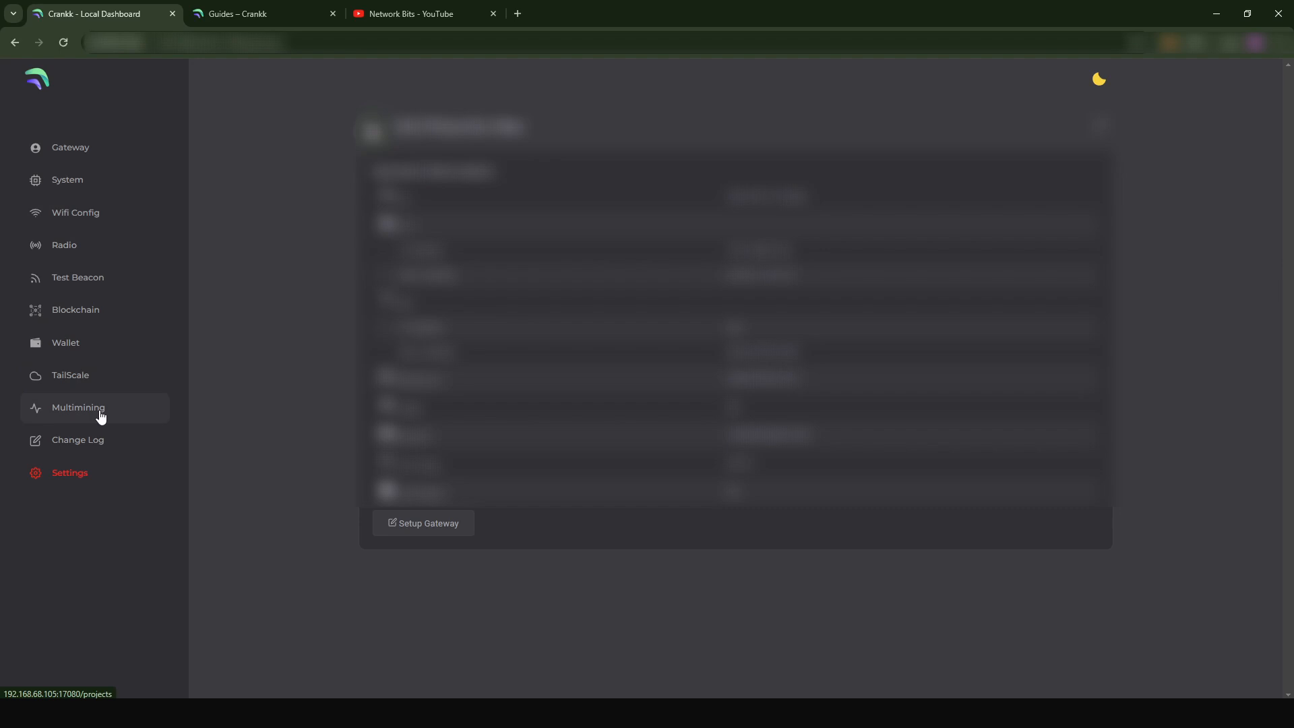
Open the Multimining page listing ATOR, Filecoin Station, Grass and Helium projects.
click(78, 407)
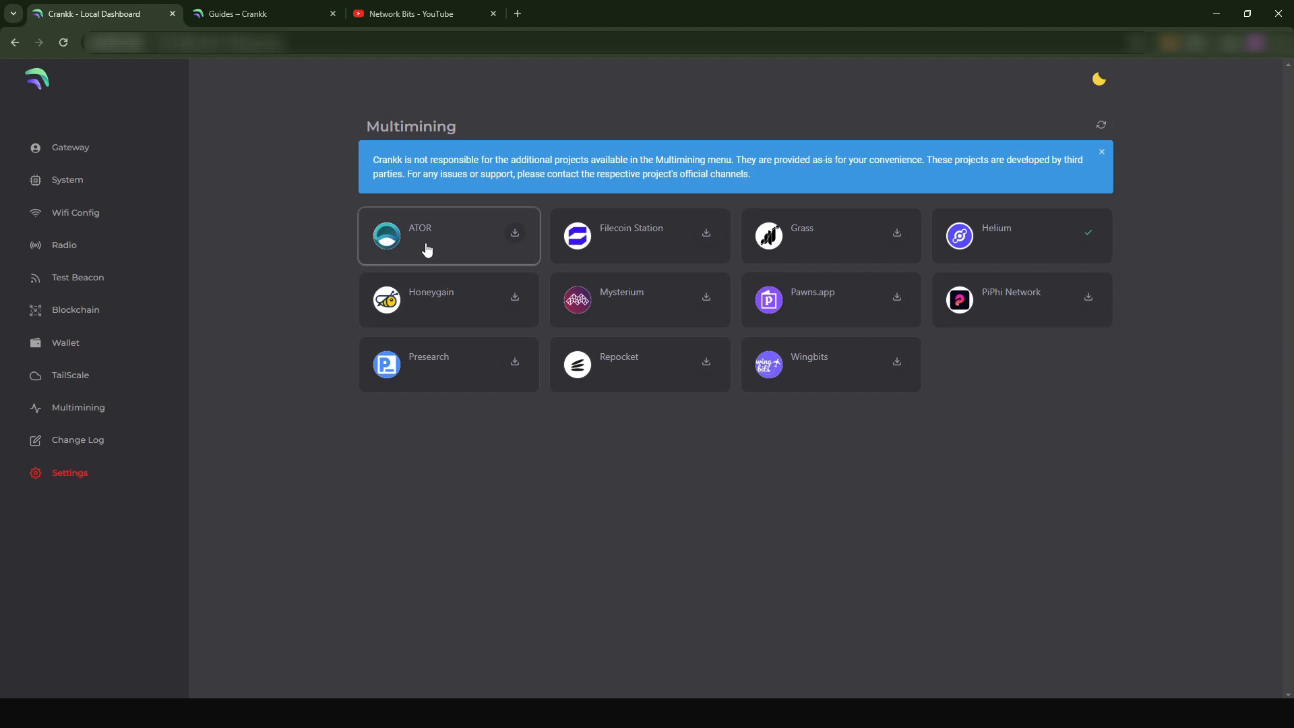
mouse_move(864, 247)
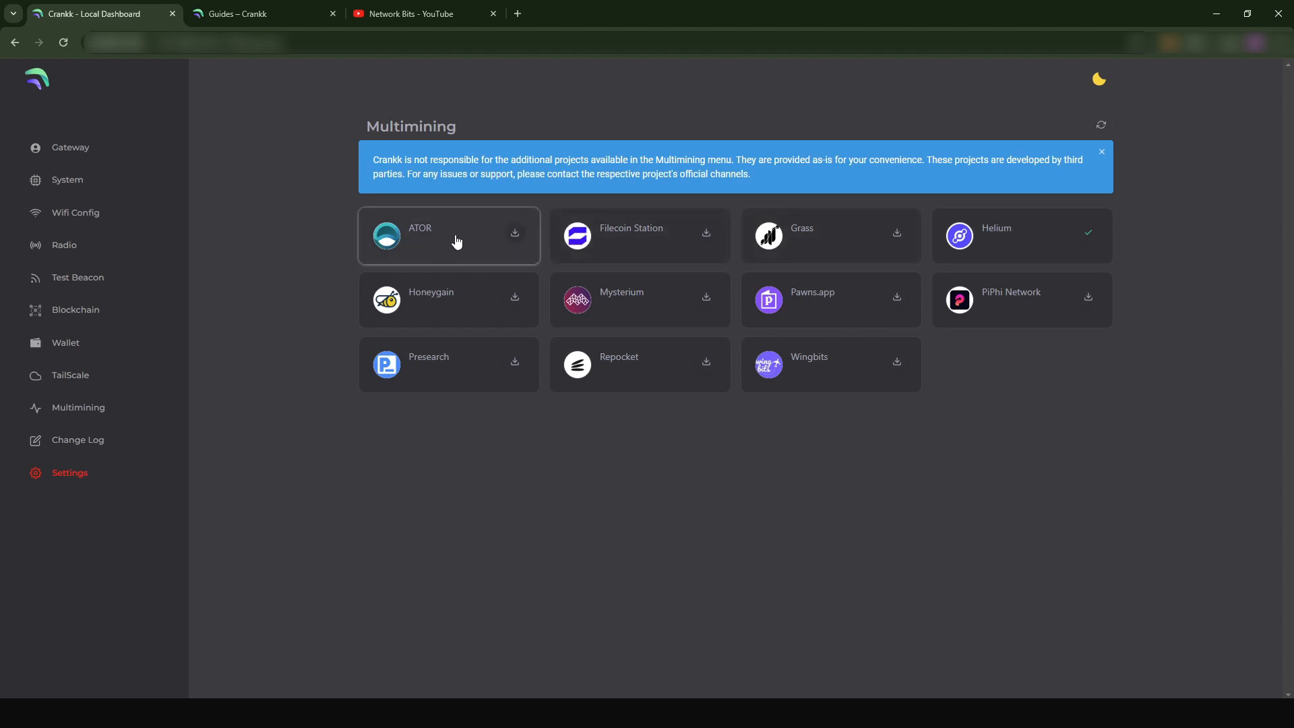
mouse_move(780, 237)
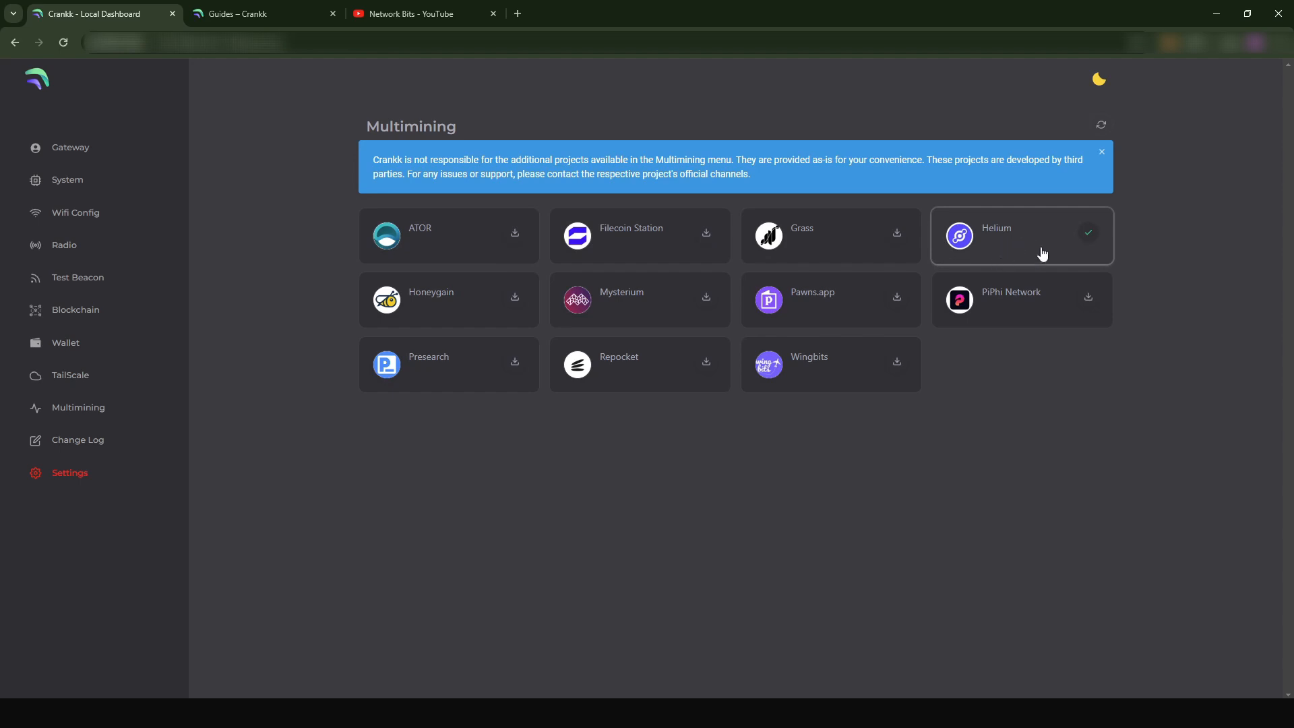
mouse_move(832, 254)
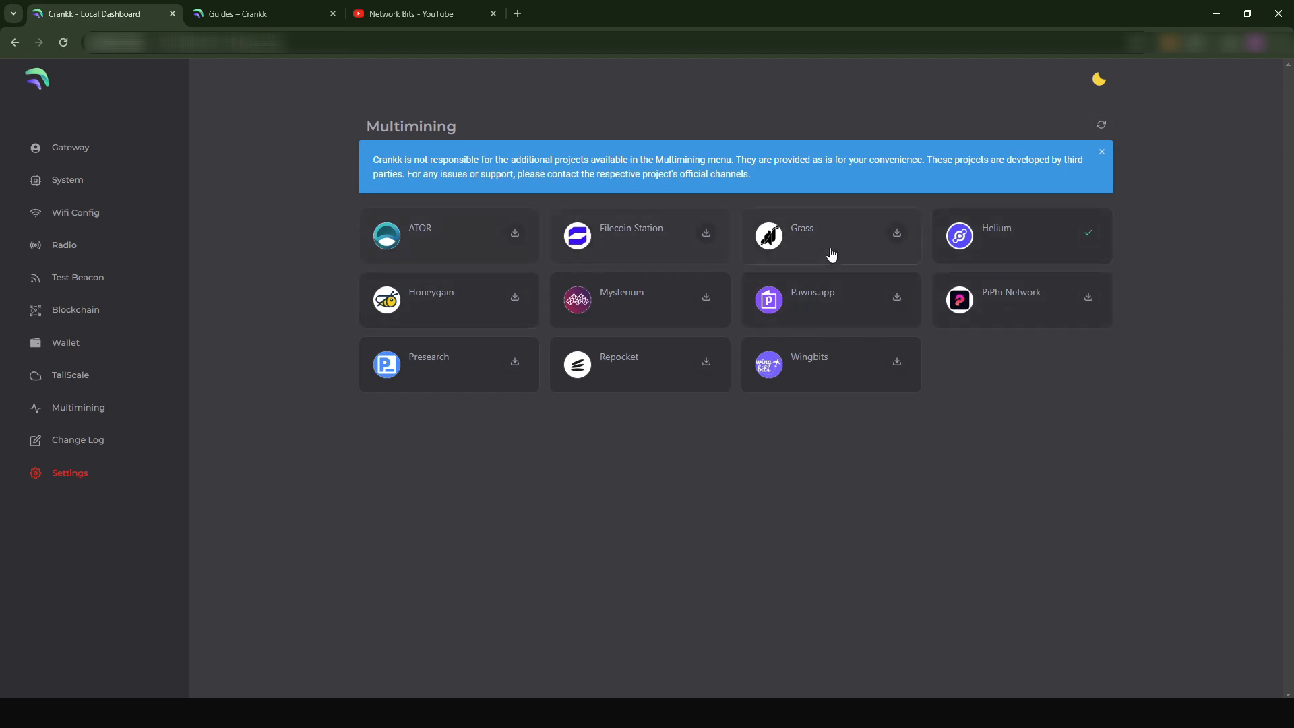
mouse_move(828, 241)
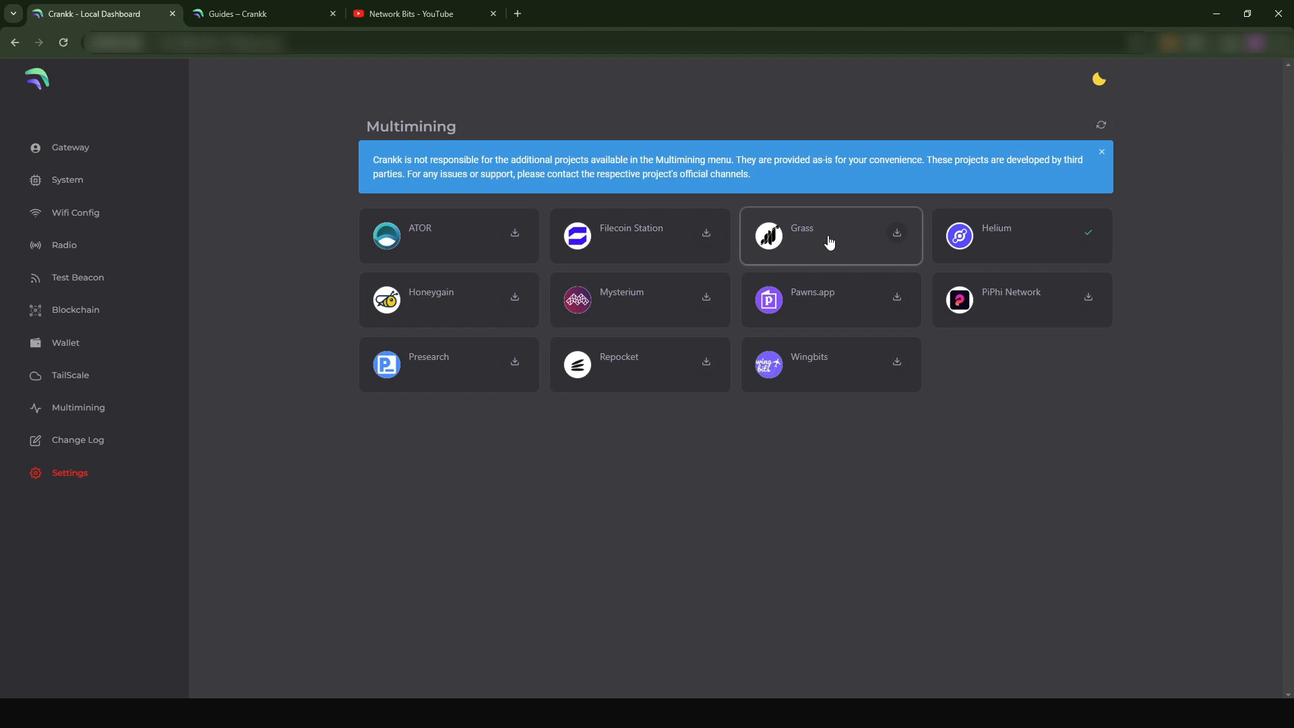
mouse_move(865, 263)
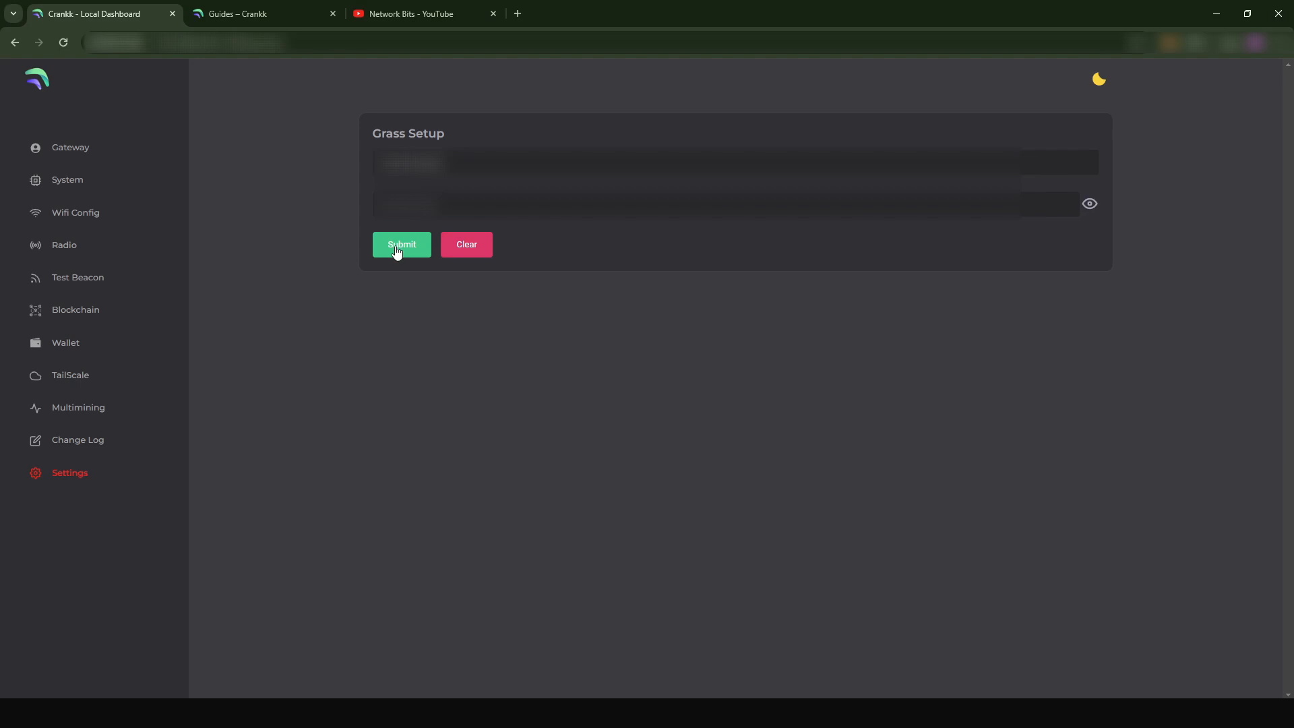
Submit the Grass account details and confirm Grass shows installed in Multimining.
click(402, 244)
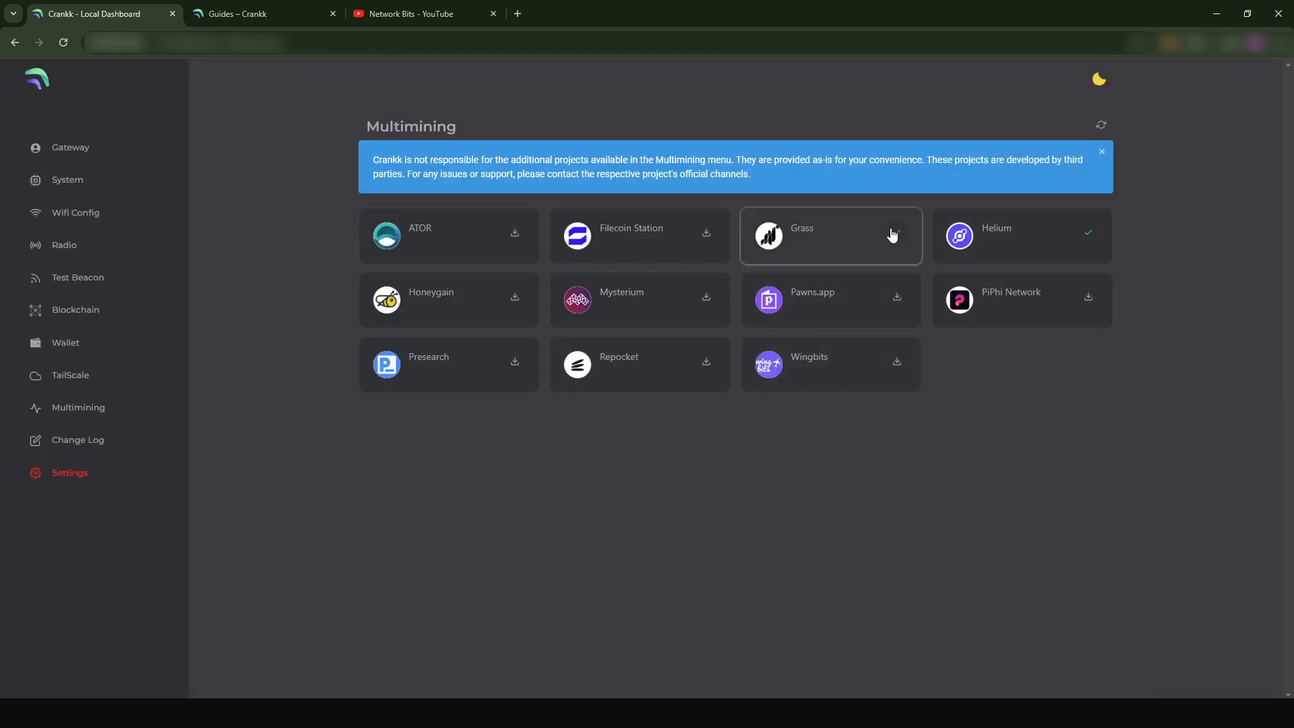
click(894, 233)
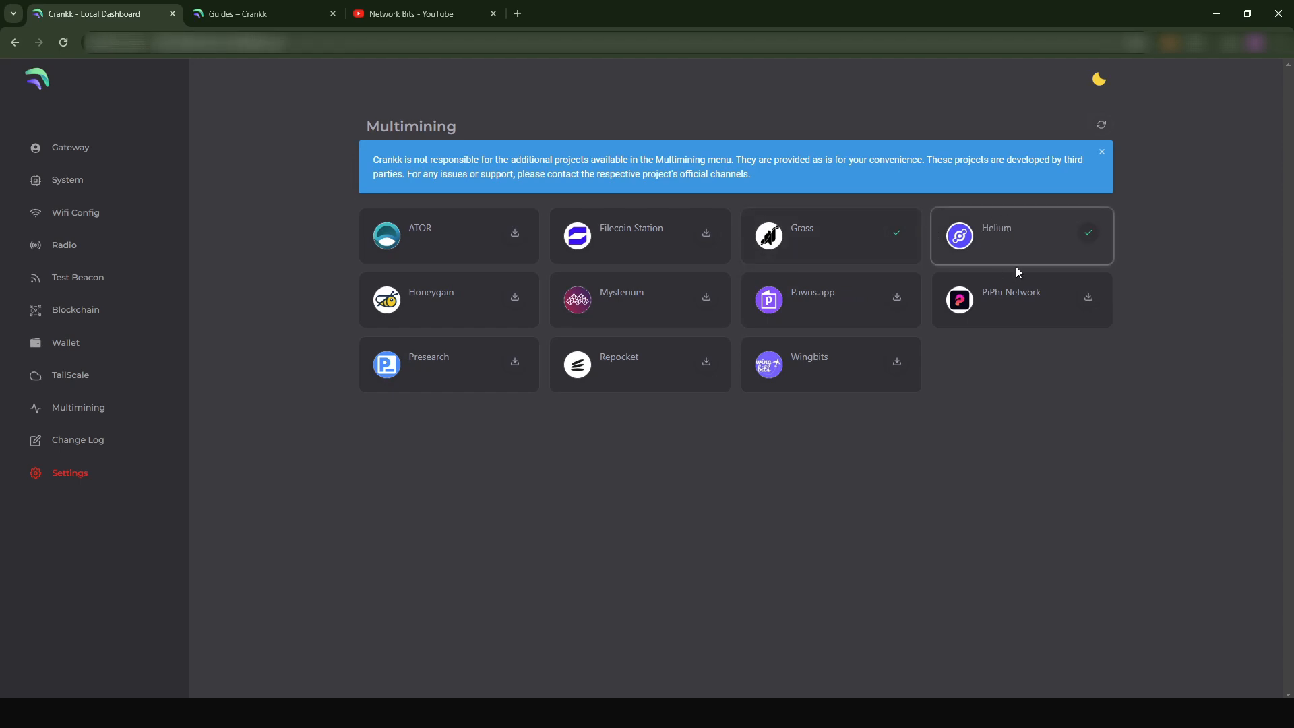
View the Grass container details showing it running, up 41 seconds, with its Docker log.
click(830, 235)
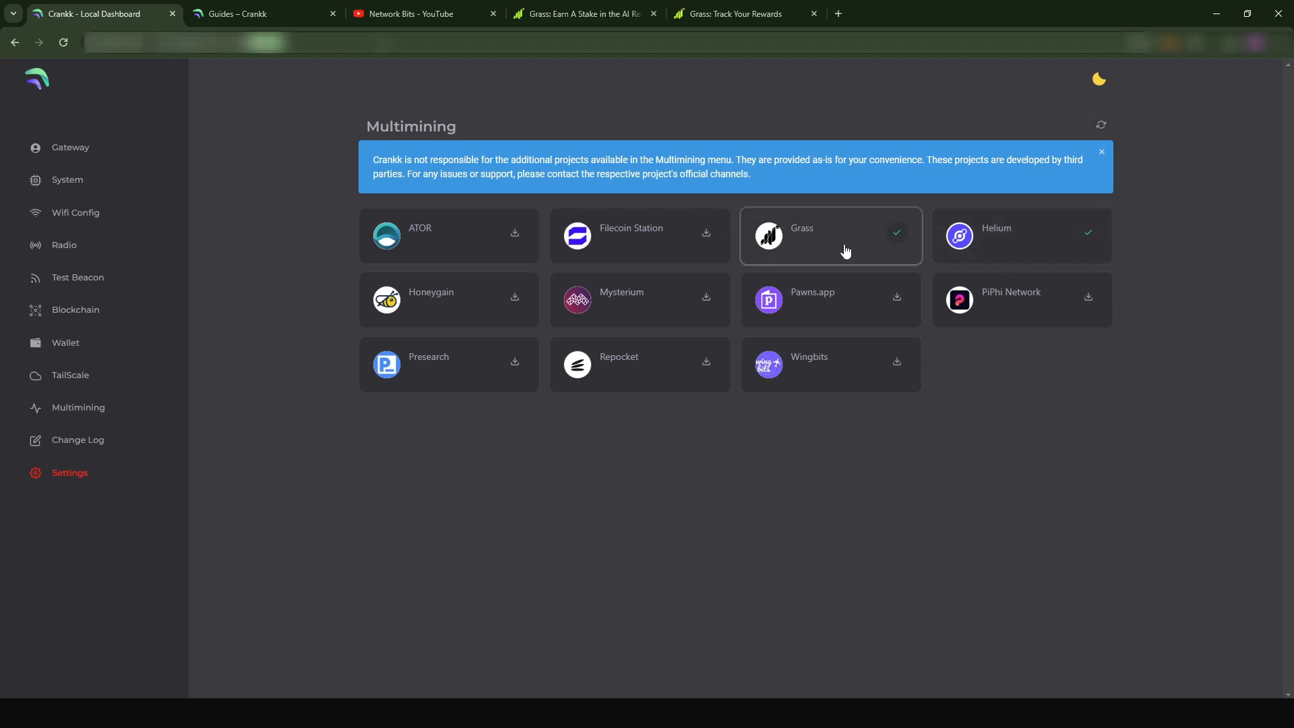
click(829, 235)
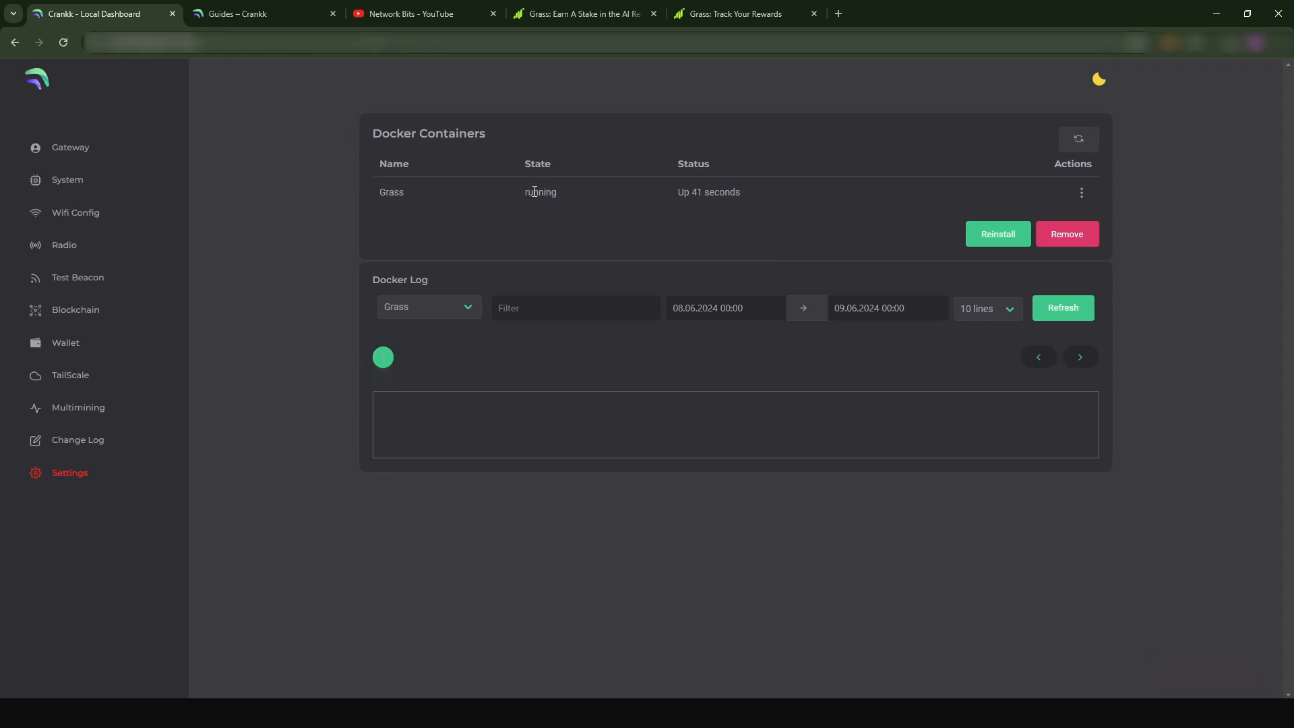
mouse_move(752, 199)
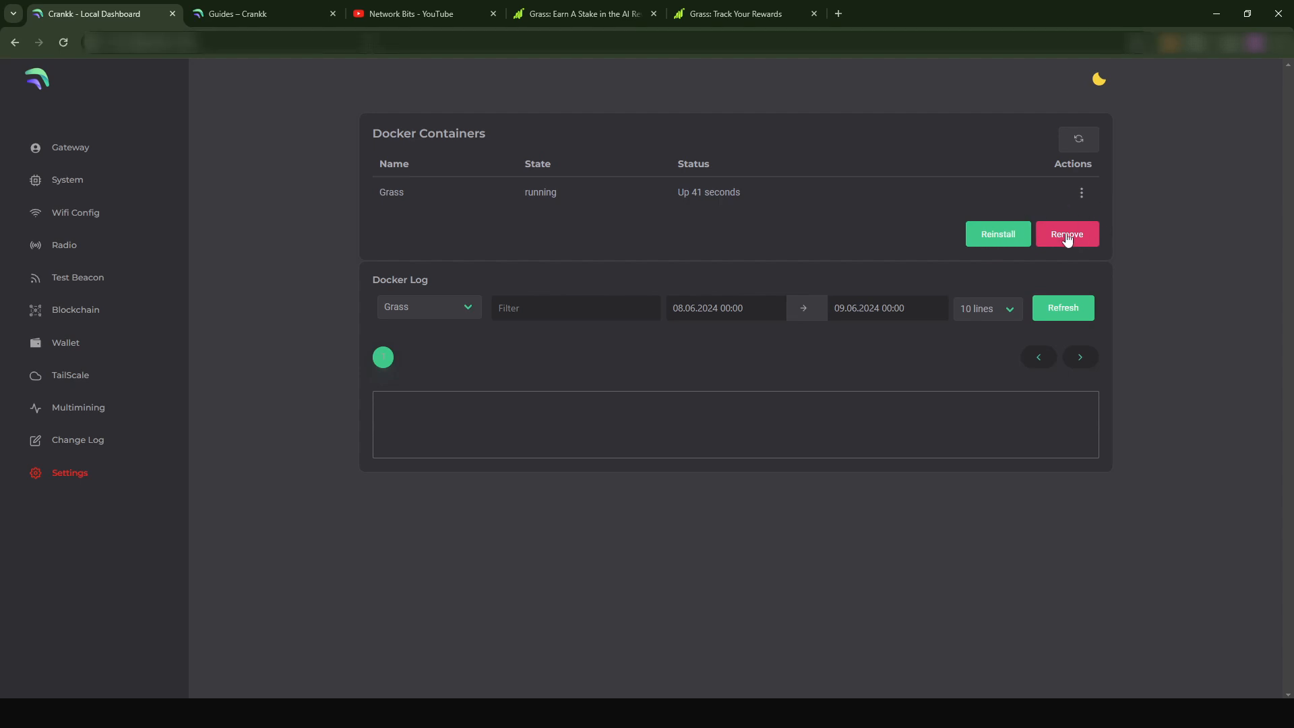
mouse_move(712, 227)
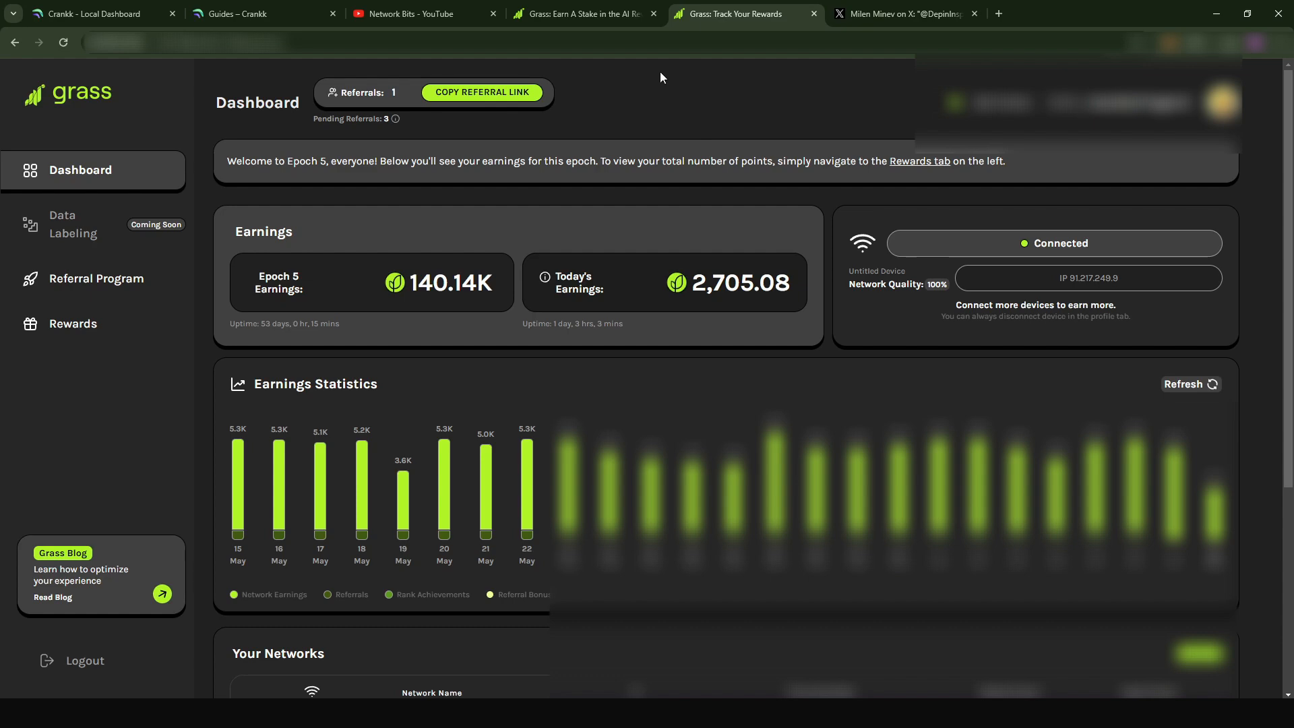
Review Your Networks in Grass Dashboard (two Connected, three Not Connected), then return to X.
scroll(down, 3)
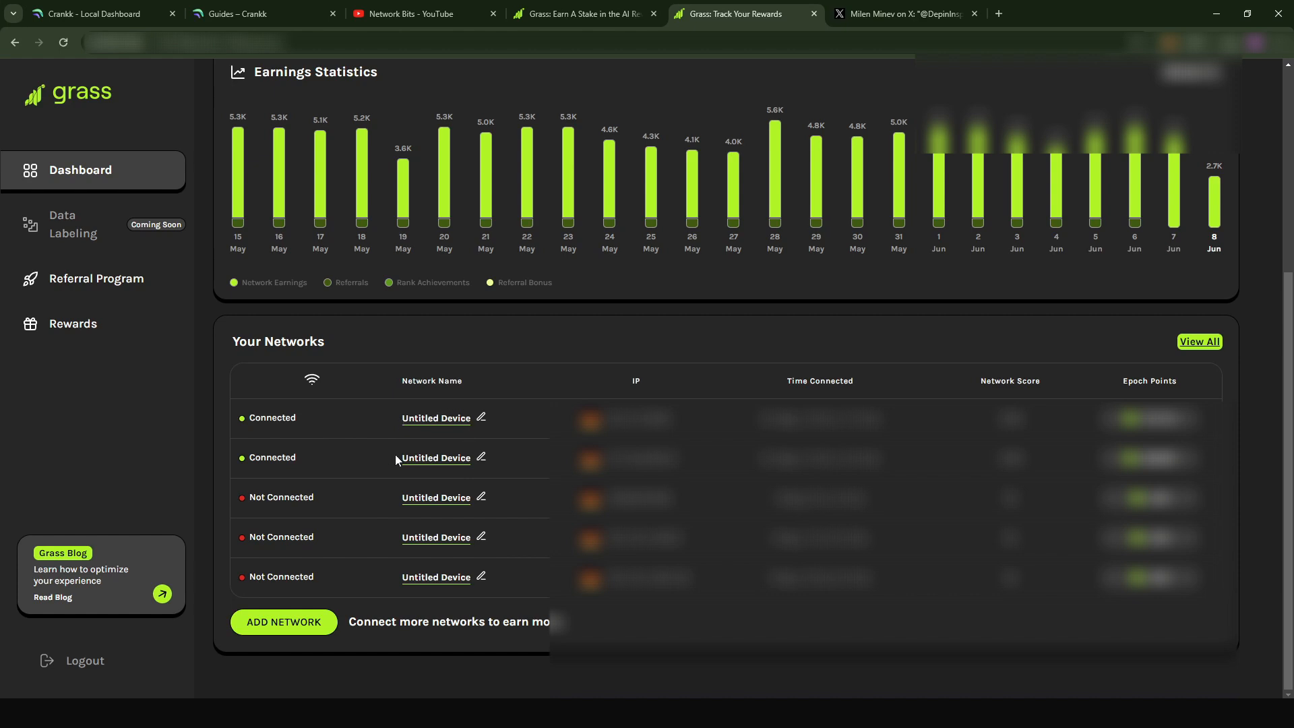
double_click(435, 458)
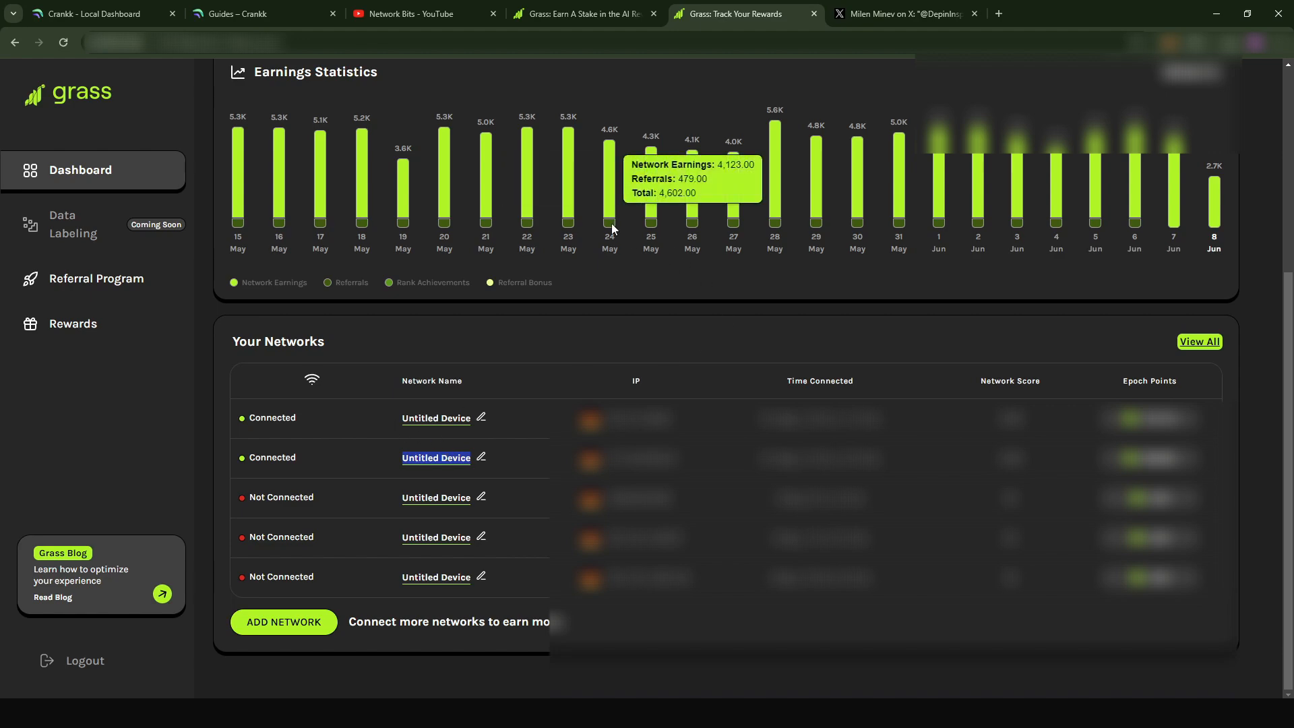
mouse_move(662, 190)
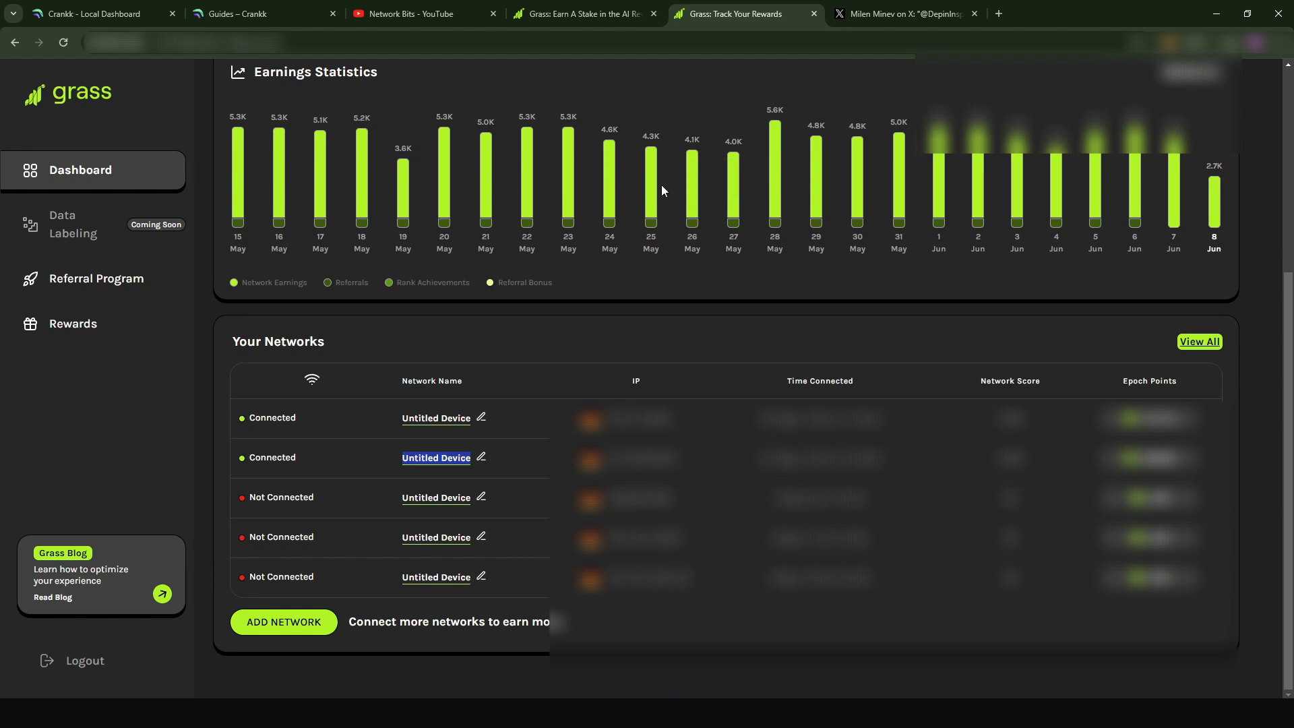
mouse_move(796, 166)
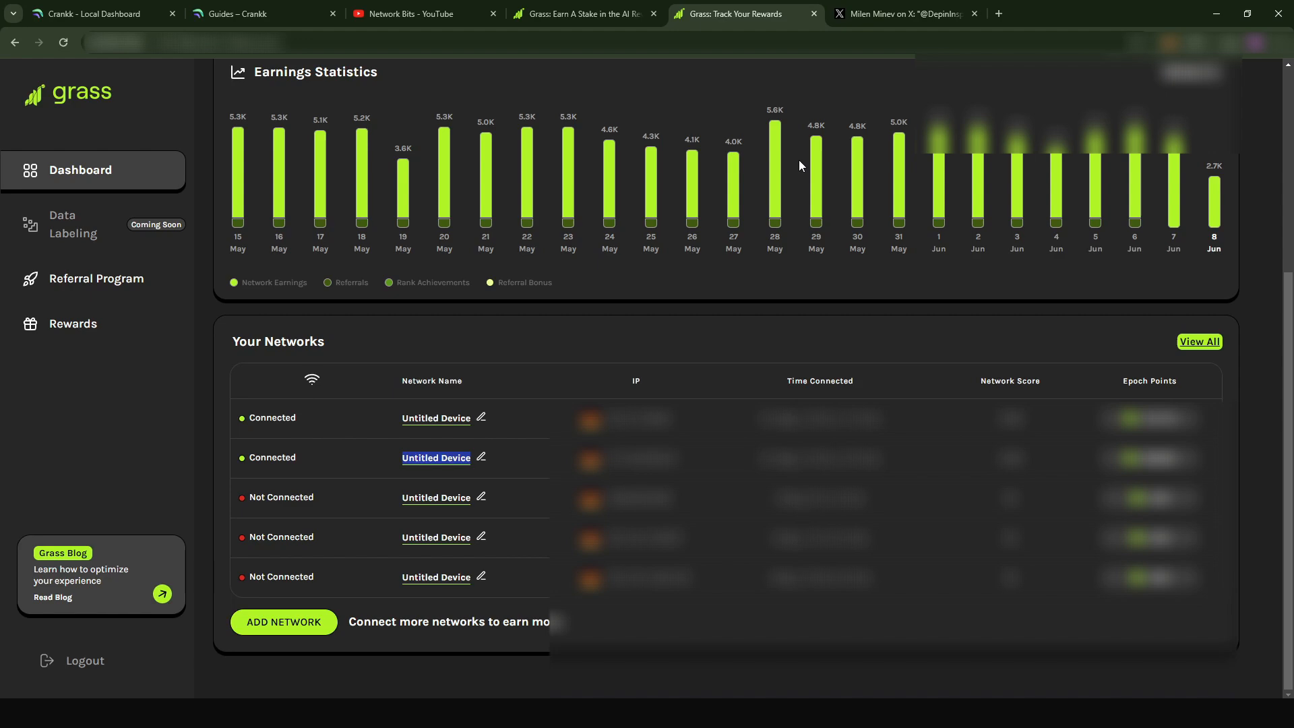
click(899, 14)
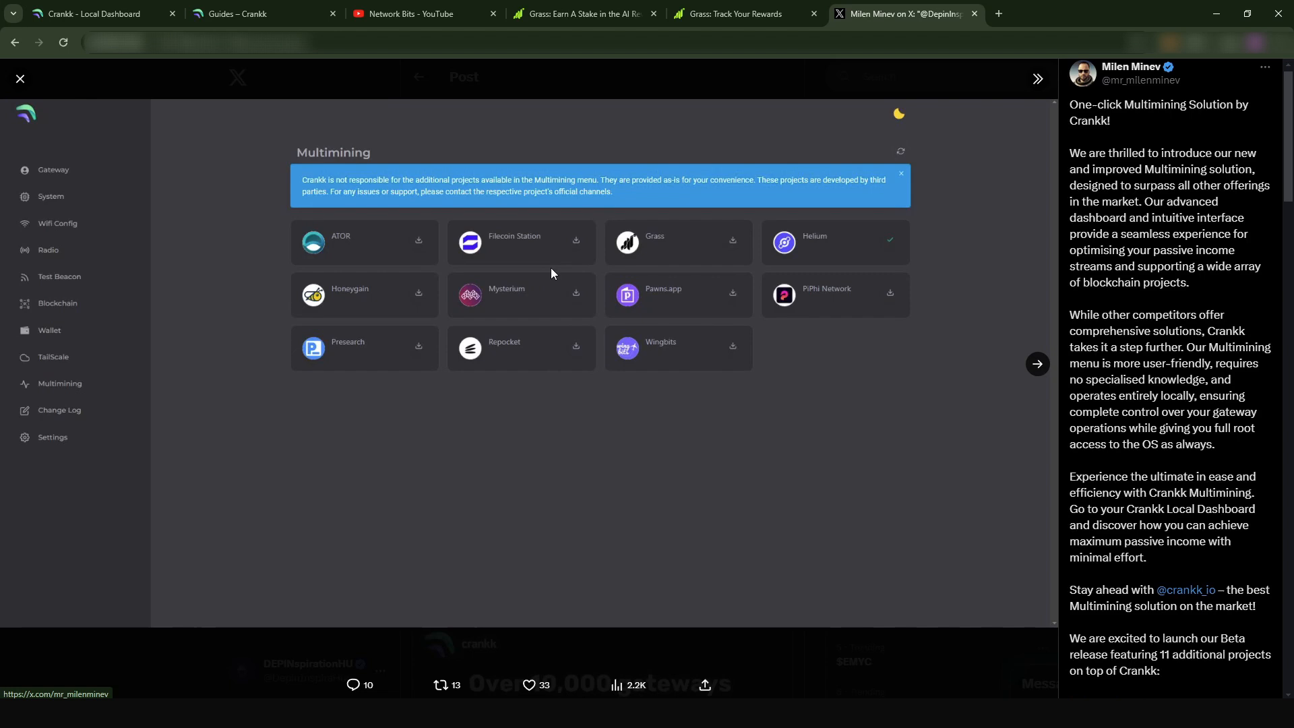
mouse_move(435, 259)
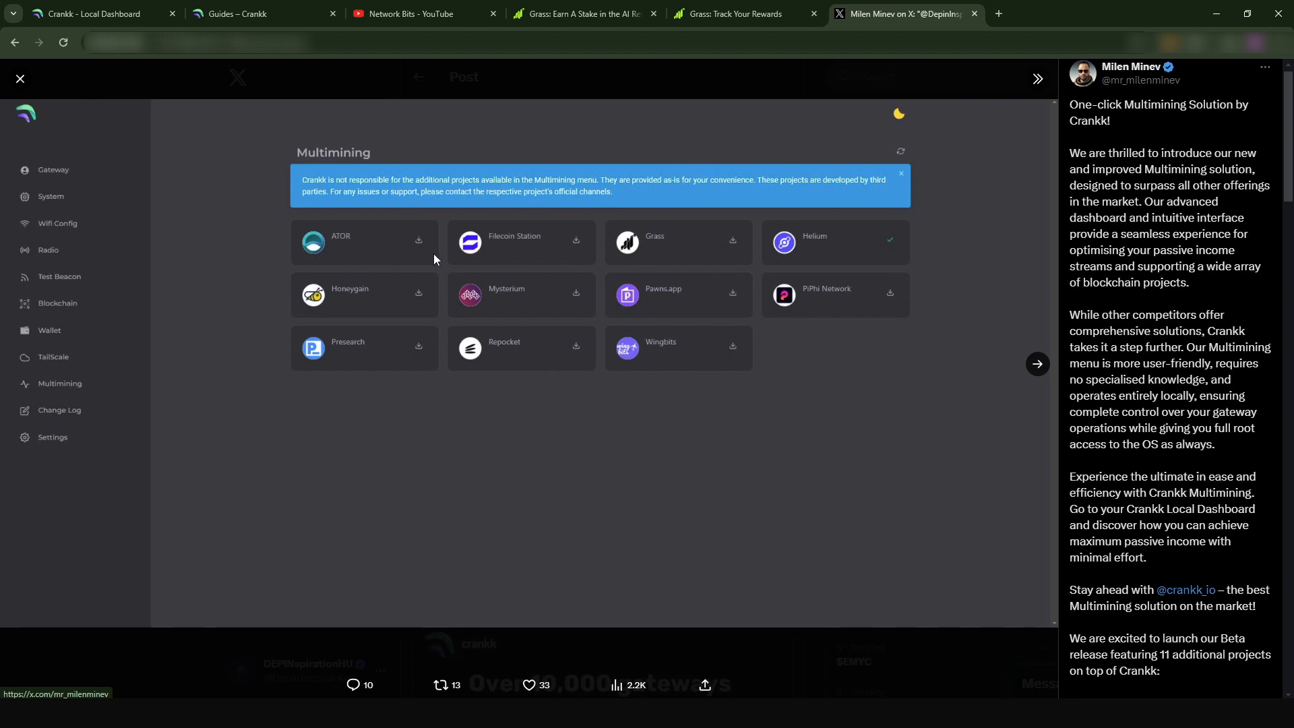
mouse_move(701, 270)
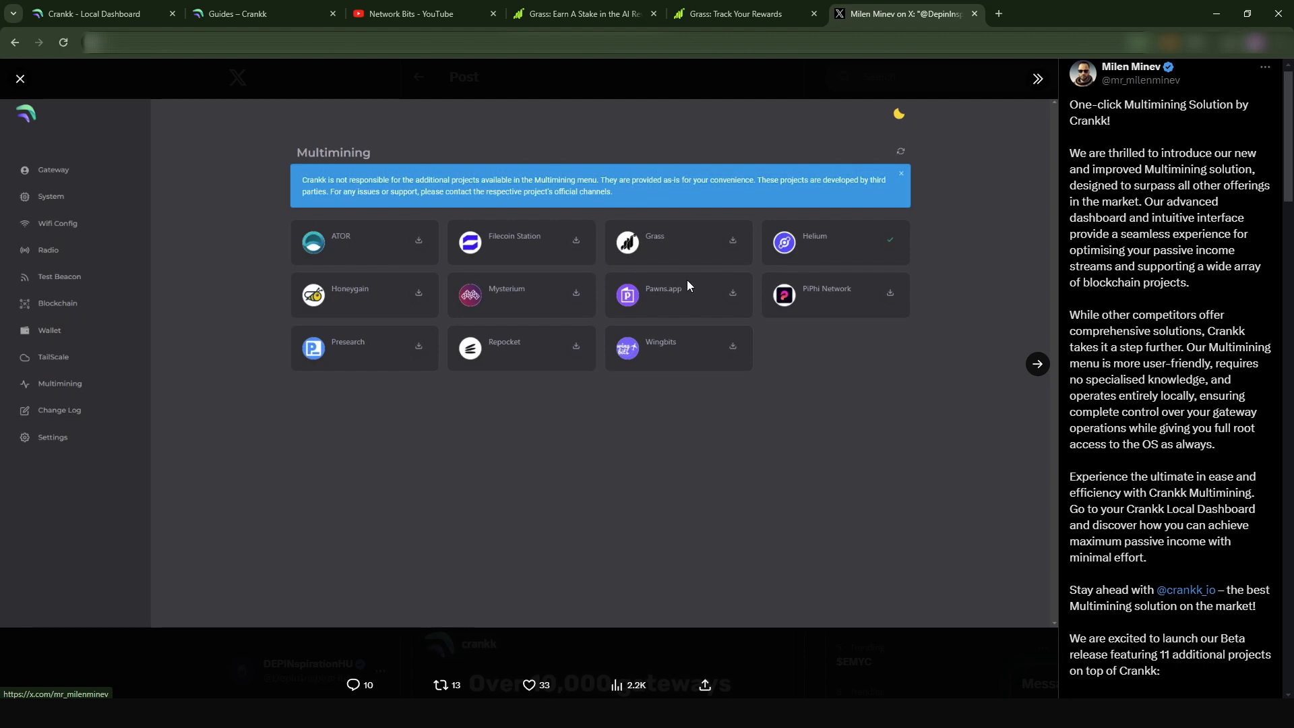
mouse_move(724, 276)
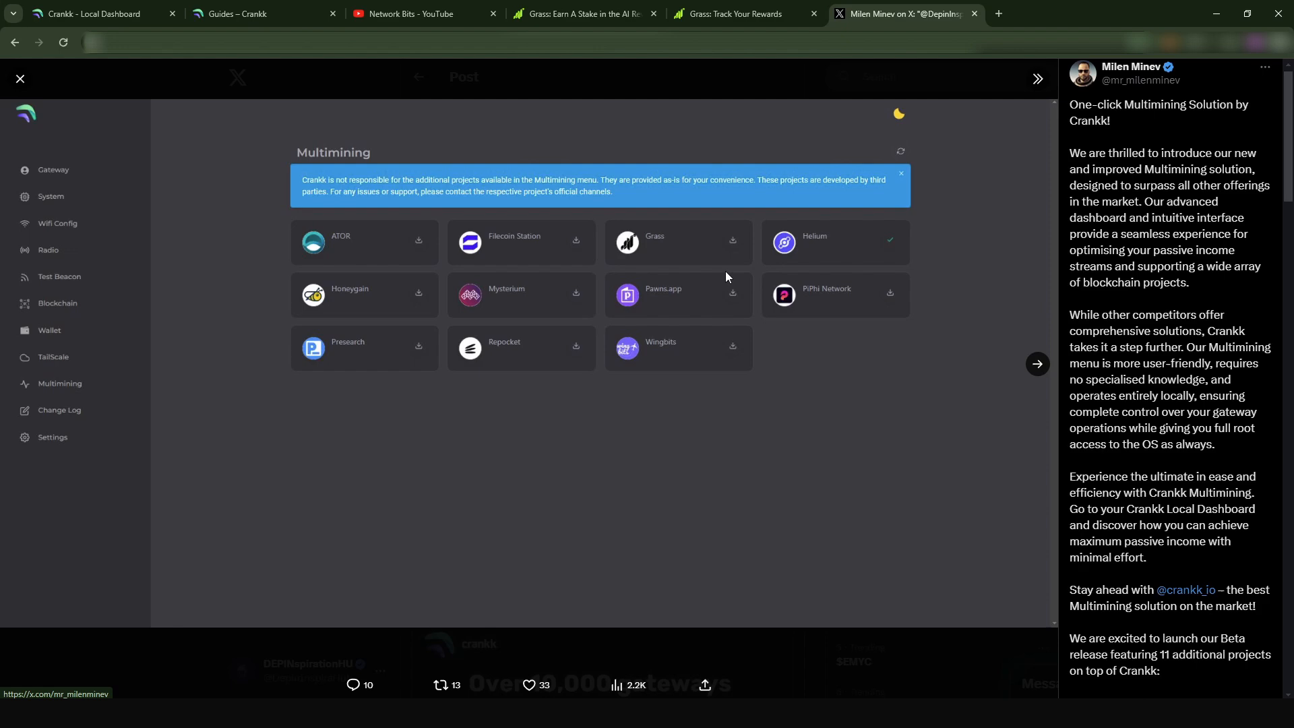
mouse_move(730, 281)
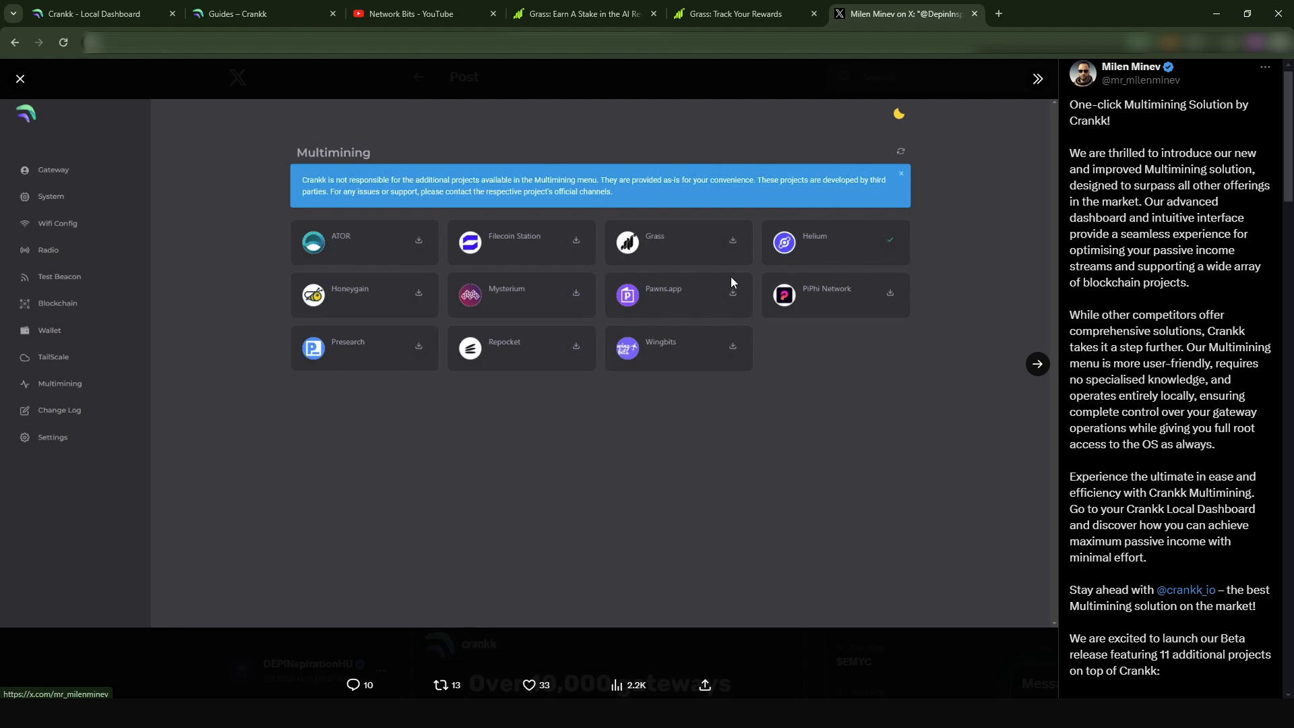